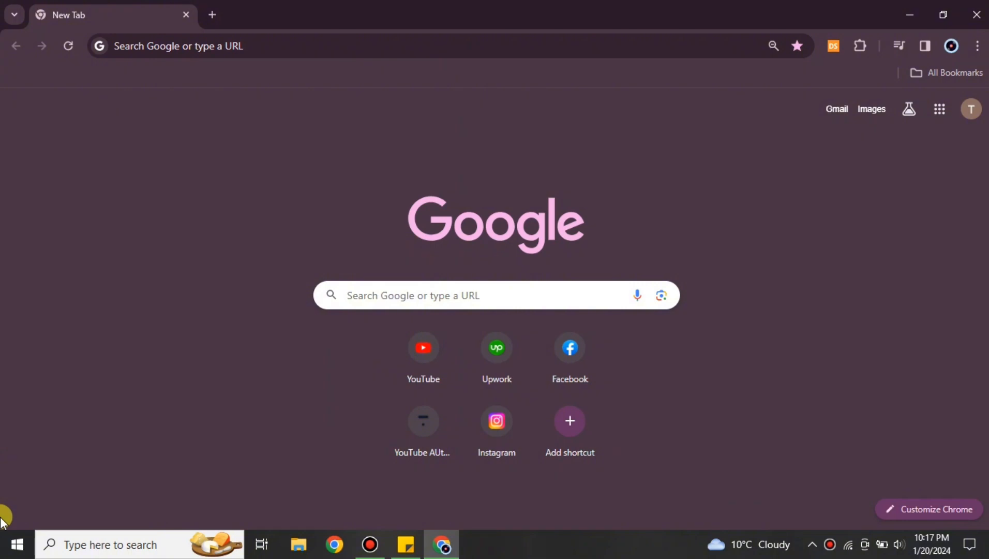
mouse_move(324, 7)
text(tensor.art)
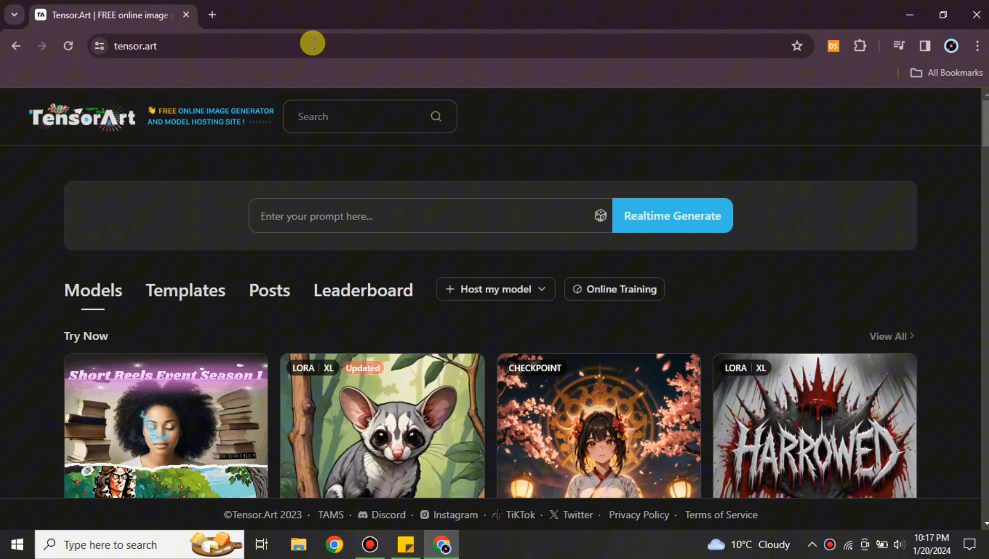
mouse_move(470, 259)
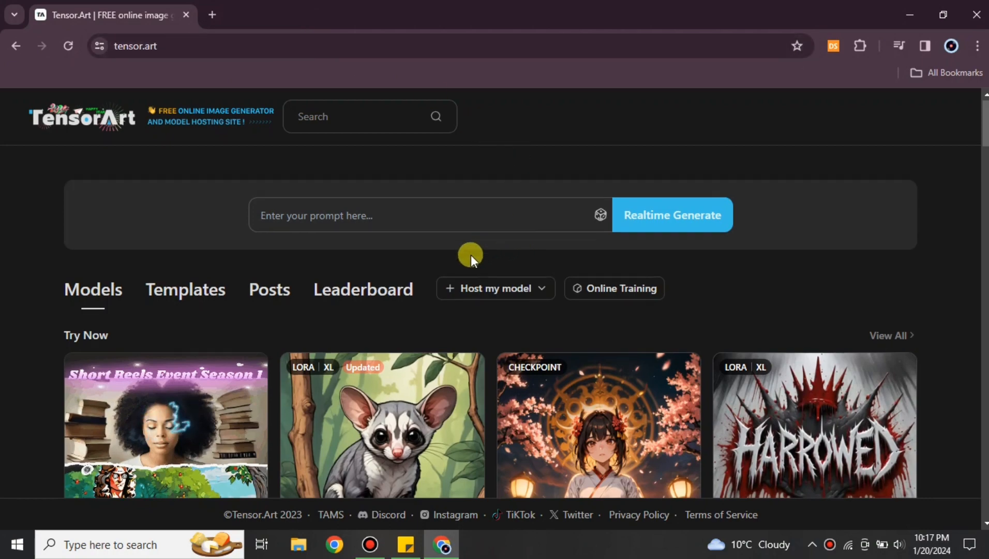
Browse down the home page to the checkpoint and LoRA model grid with category filters.
scroll(down, 3)
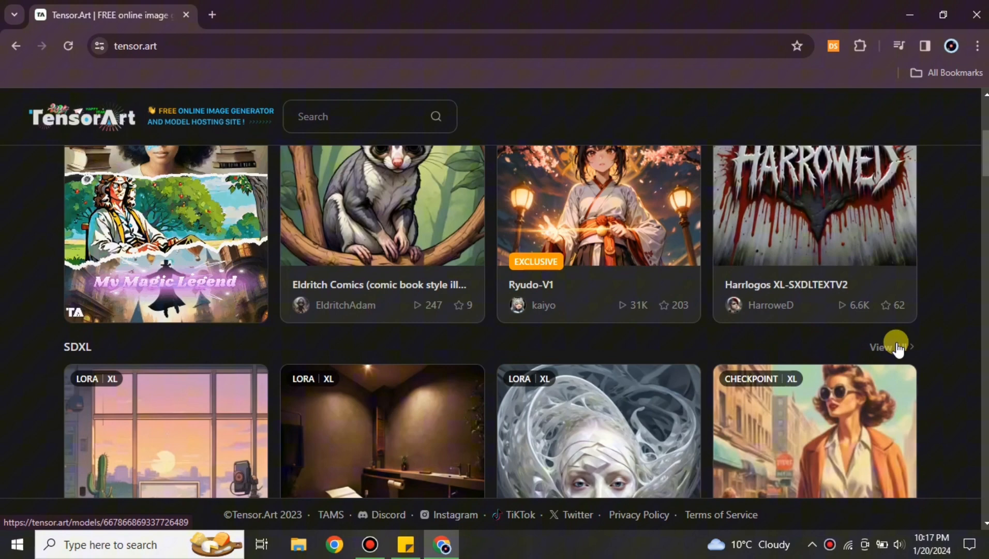
scroll(up, 3)
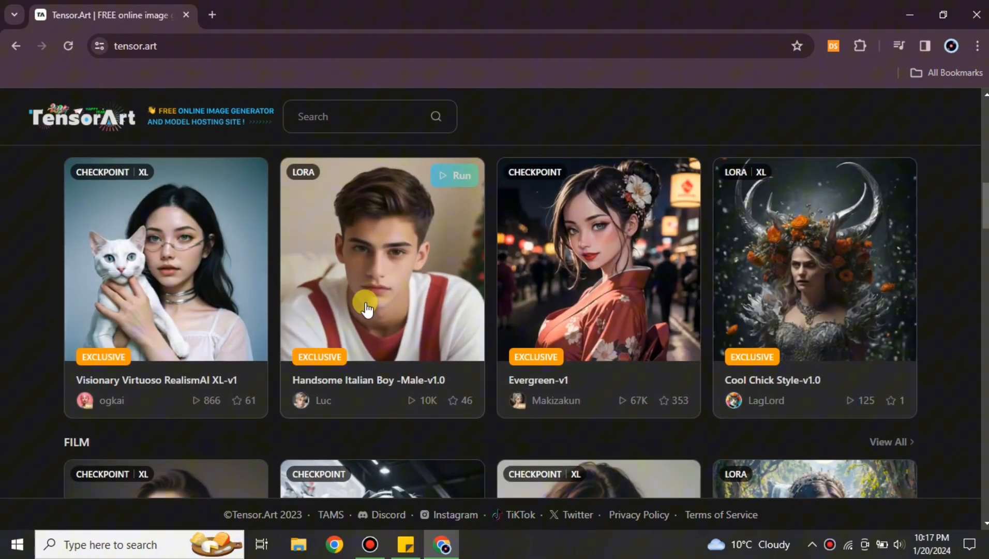
mouse_move(368, 327)
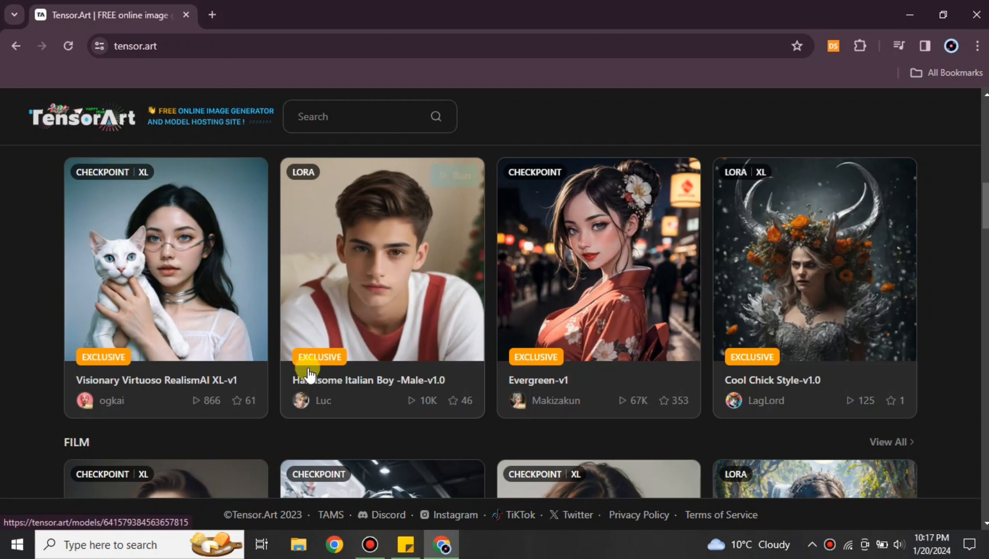
scroll(down, 3)
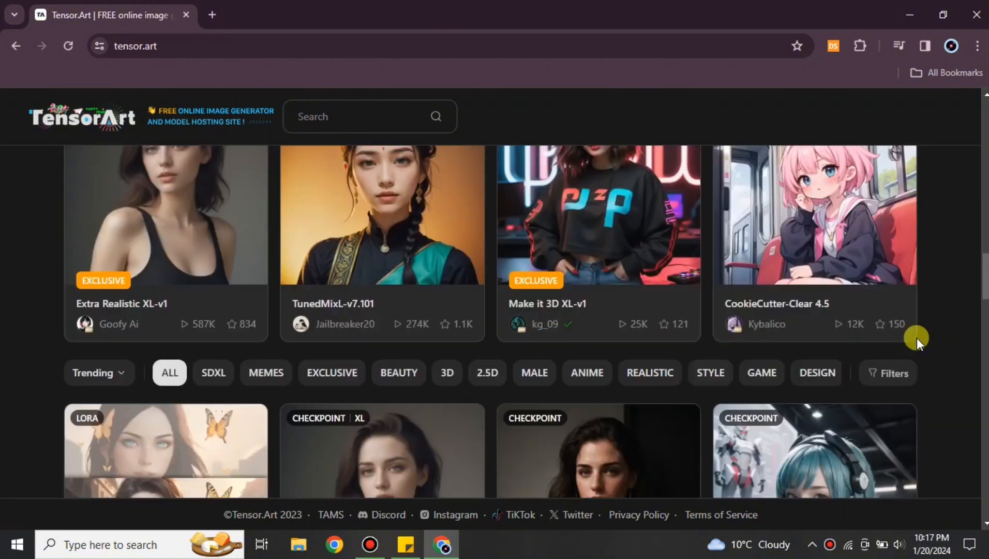
scroll(down, 3)
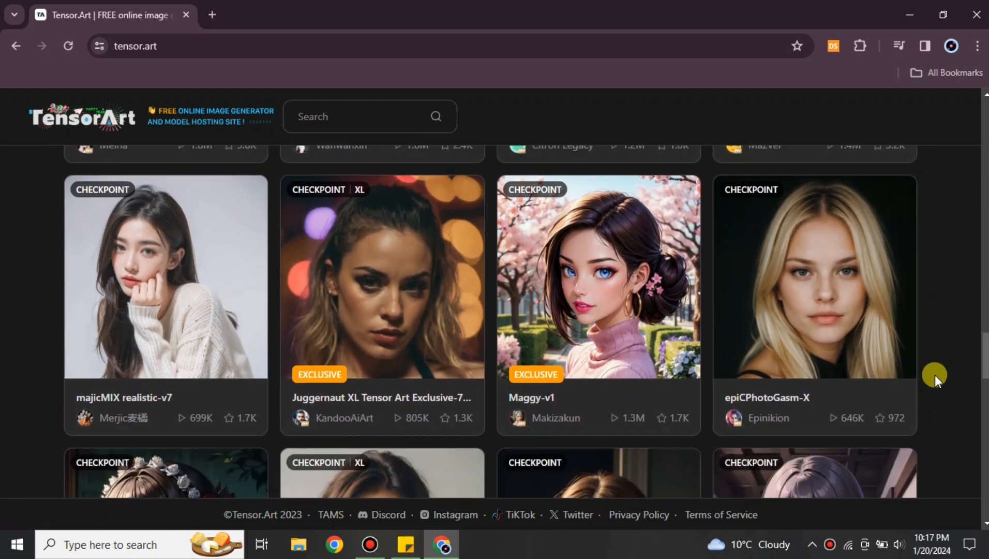
mouse_move(778, 336)
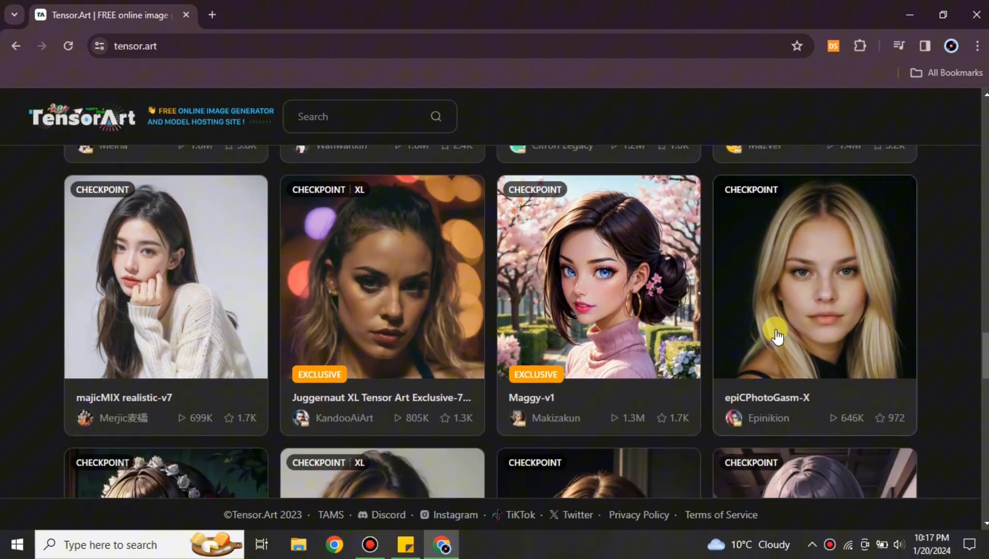
mouse_move(779, 312)
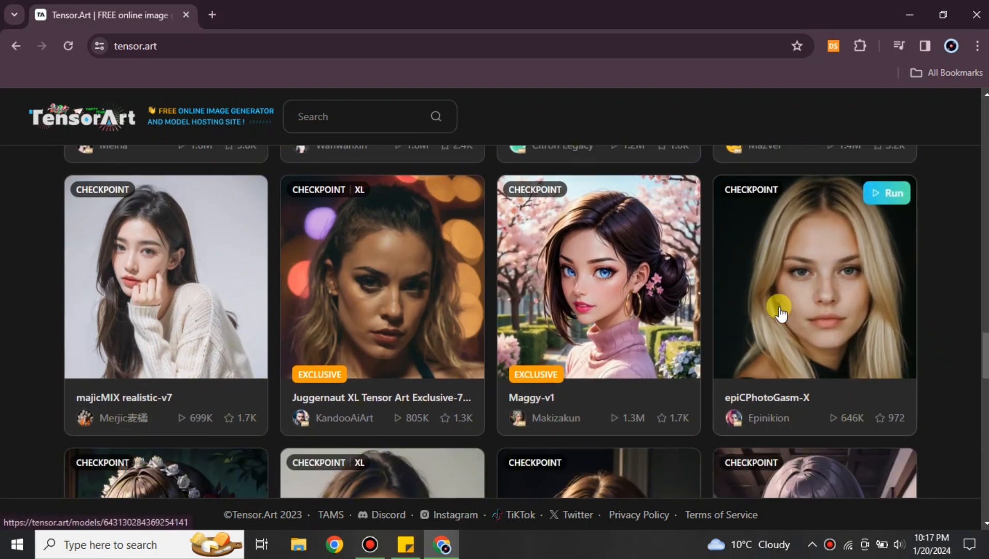
mouse_move(793, 364)
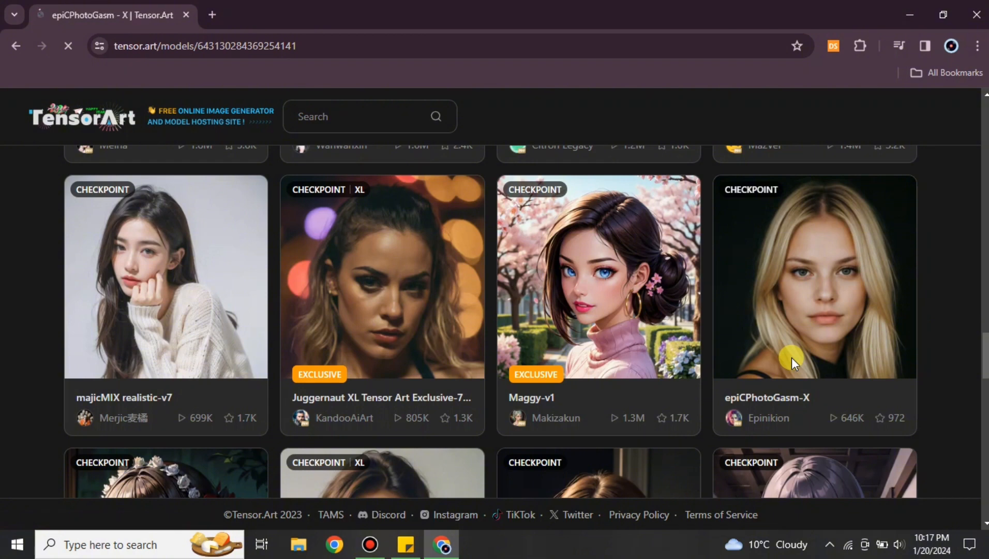
Review the epiCPhotoGasm-X model page's stats and usage tips, then return to the gallery.
click(813, 277)
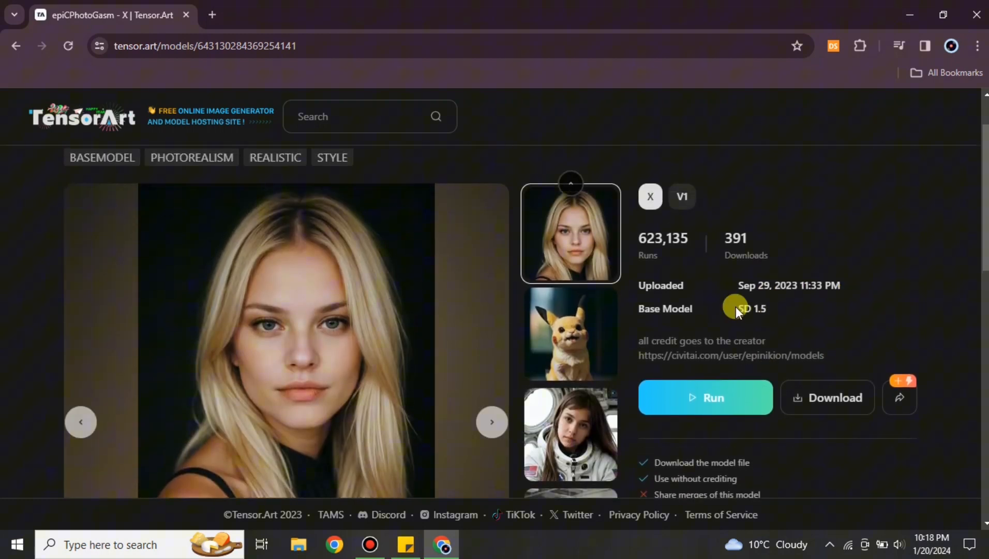
scroll(down, 3)
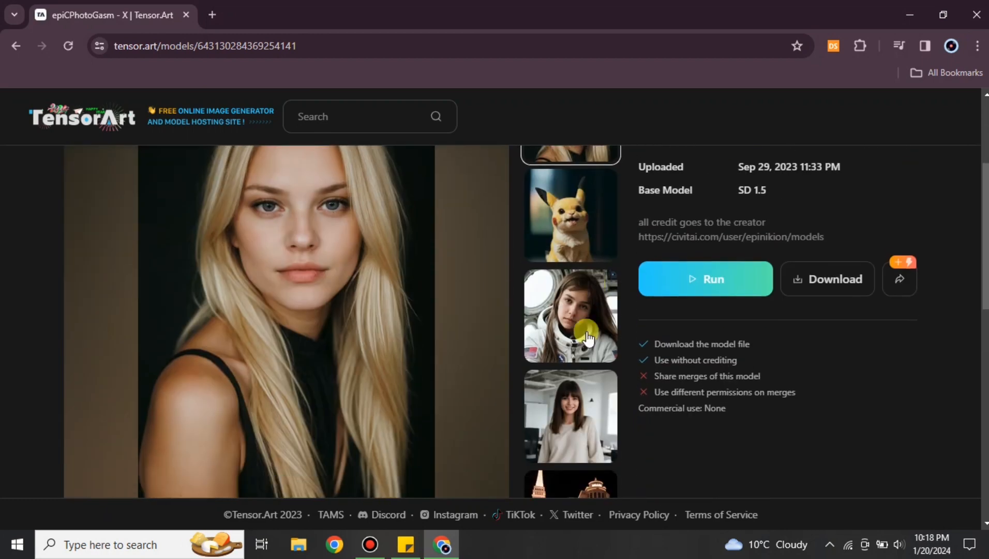
scroll(down, 3)
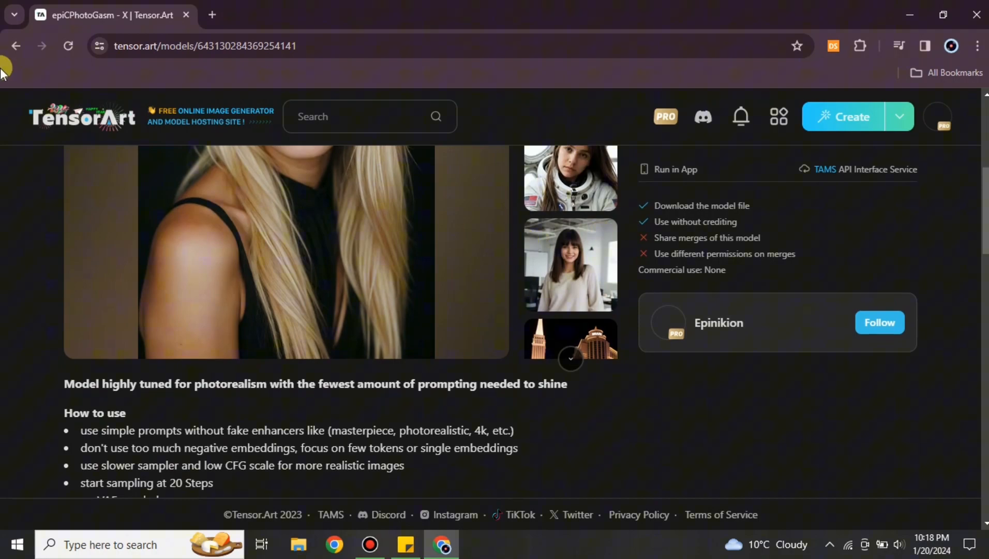
click(81, 117)
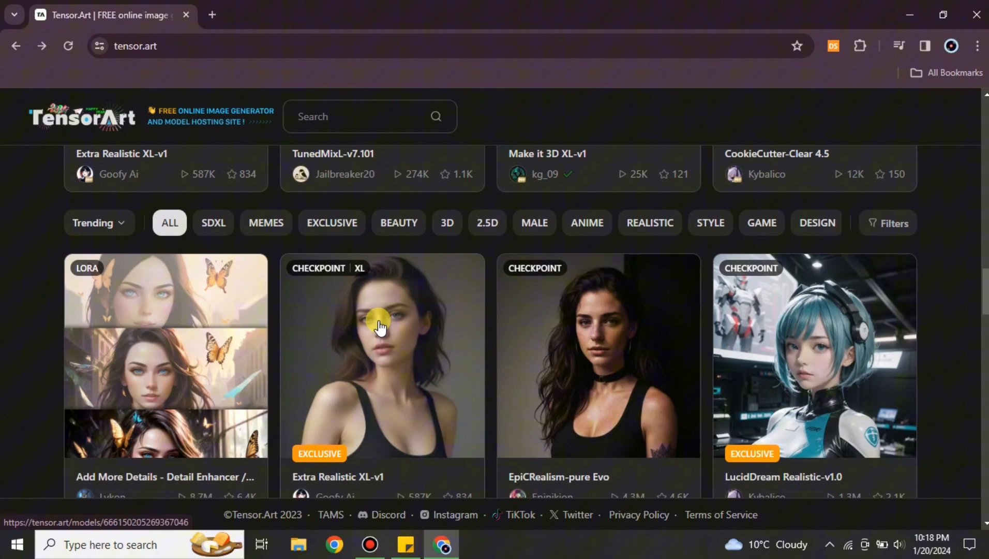
Browse far down the trending models and go to the EpiCRealism-pure Evo checkpoint page.
scroll(down, 3)
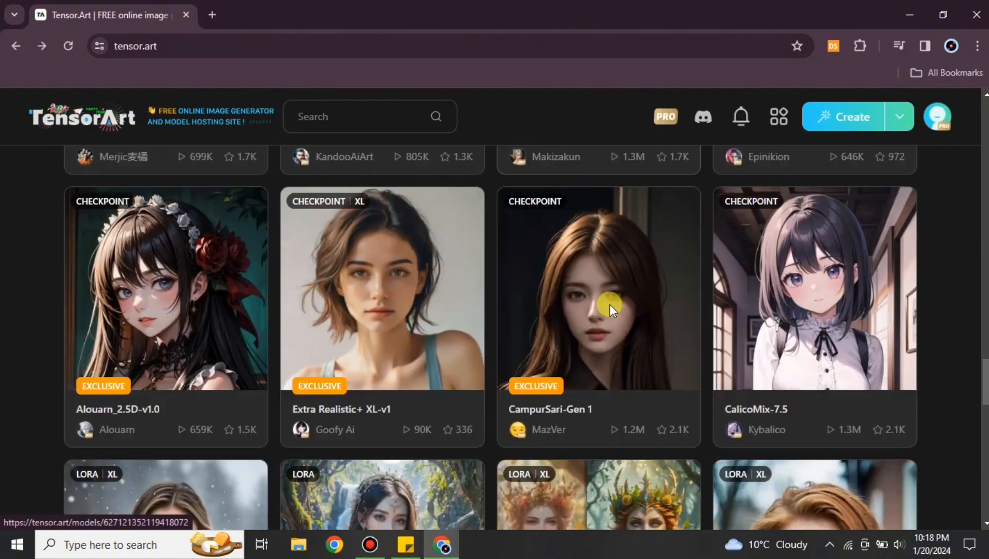
scroll(down, 3)
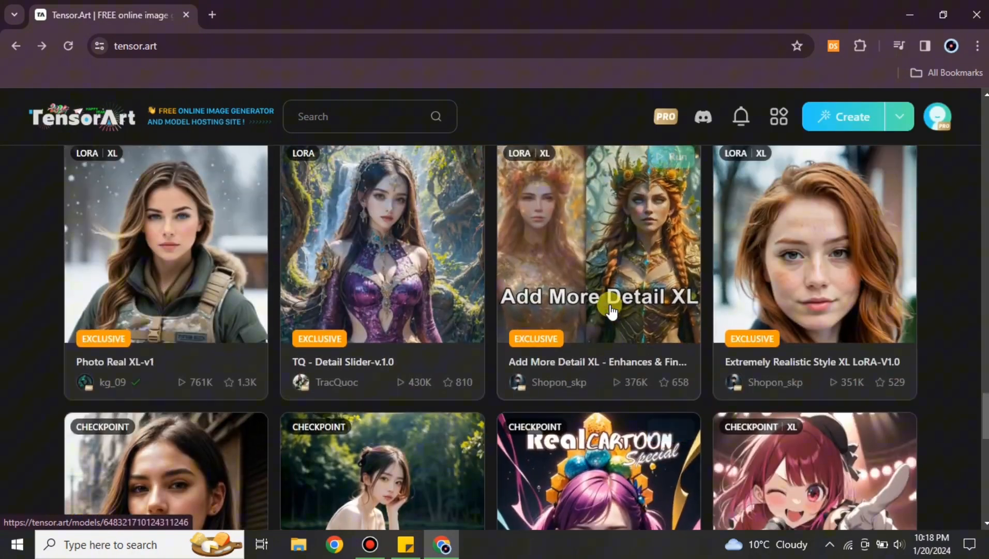
scroll(down, 3)
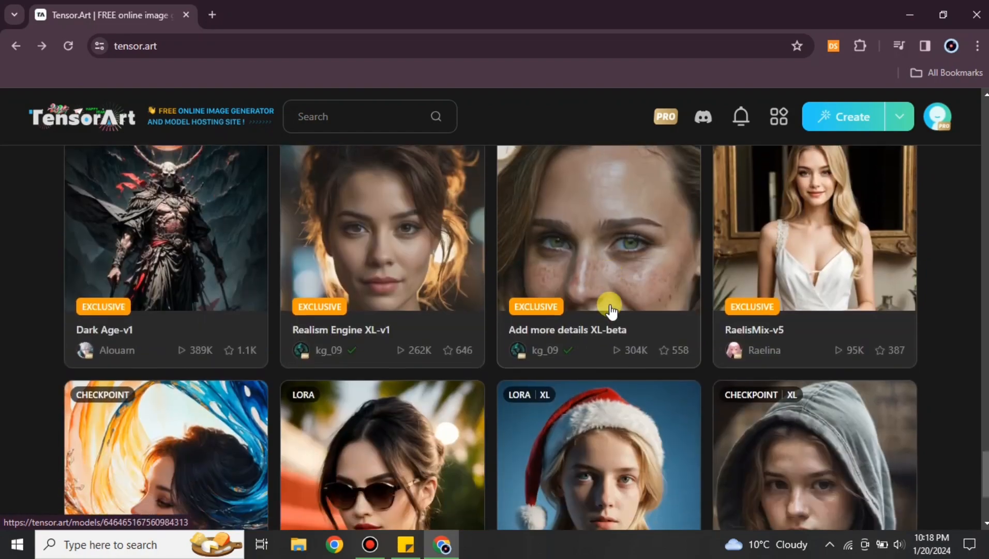
scroll(down, 3)
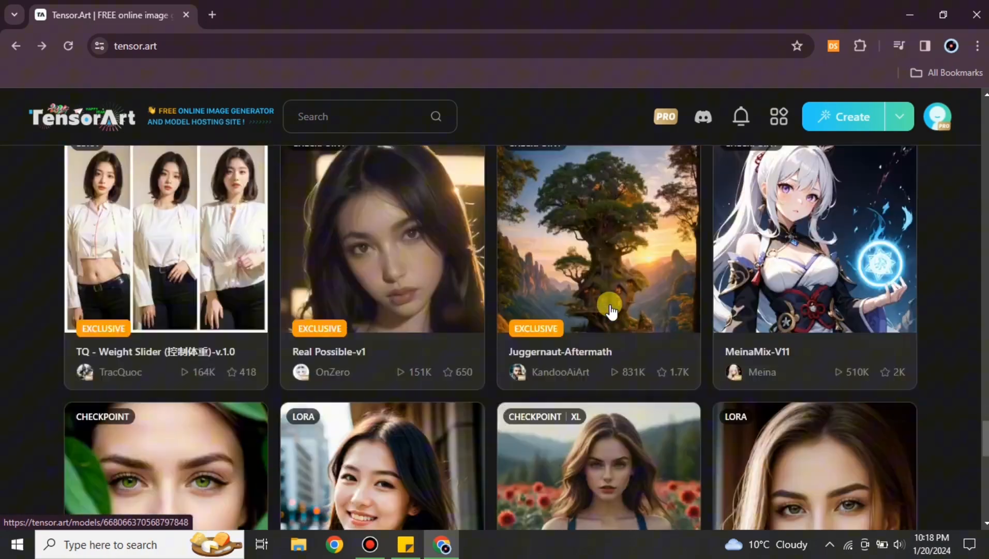
scroll(down, 3)
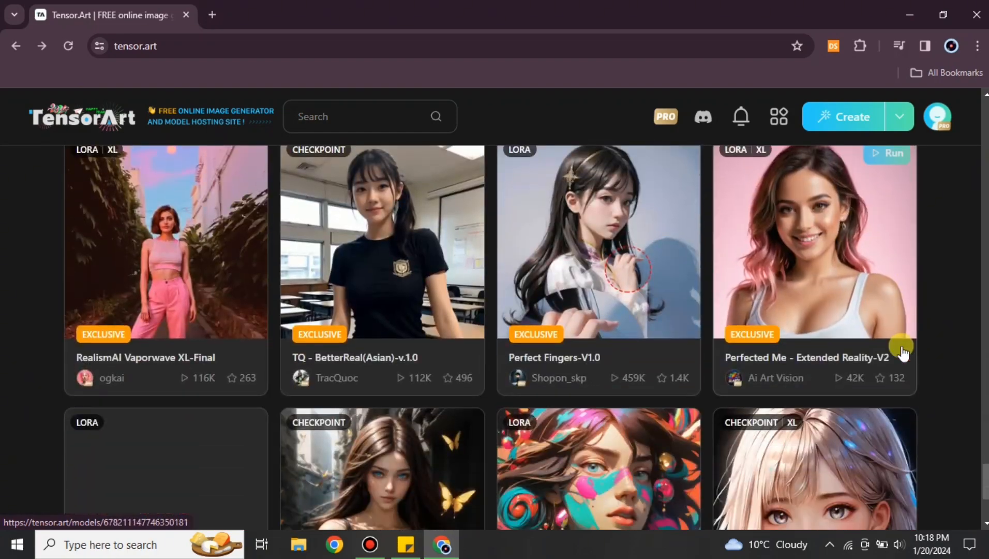
scroll(down, 3)
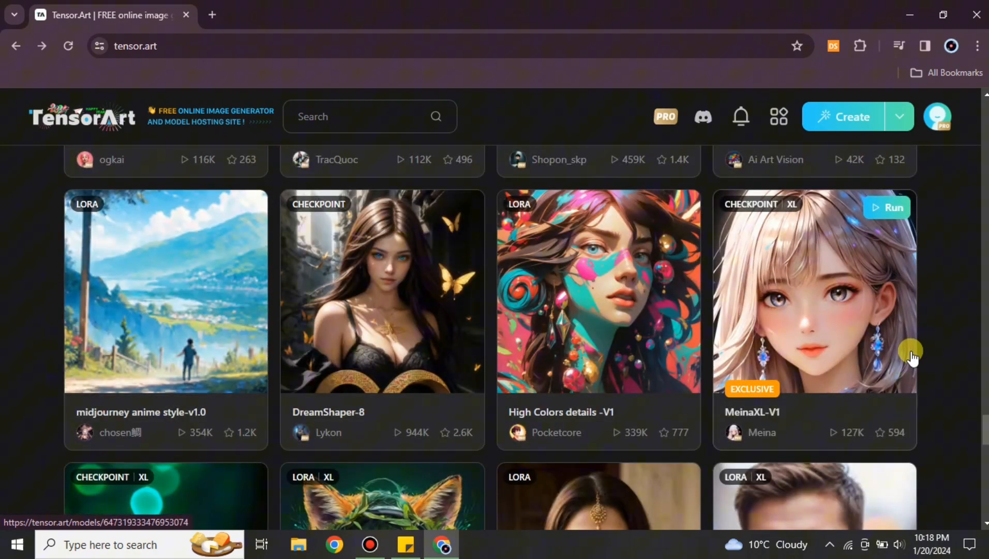
scroll(down, 3)
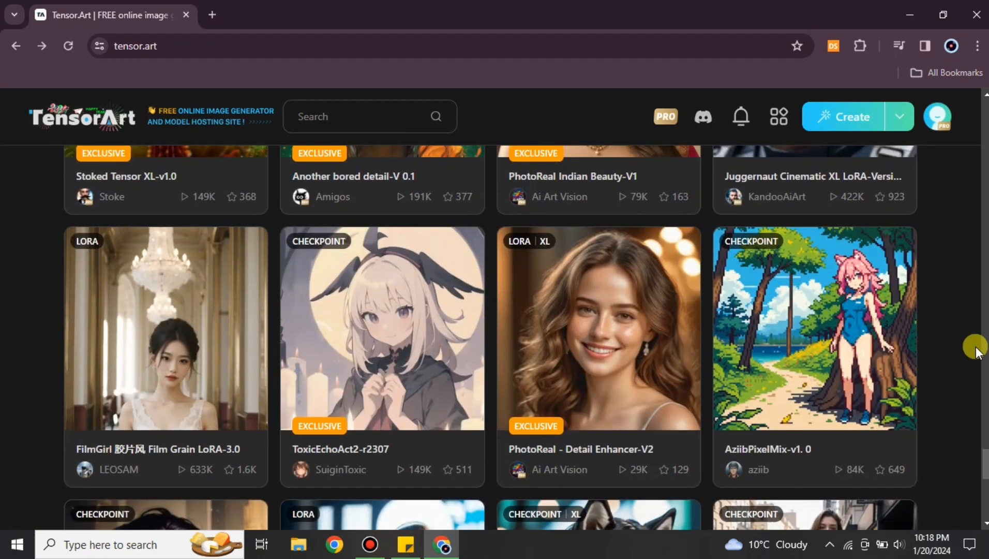
scroll(down, 3)
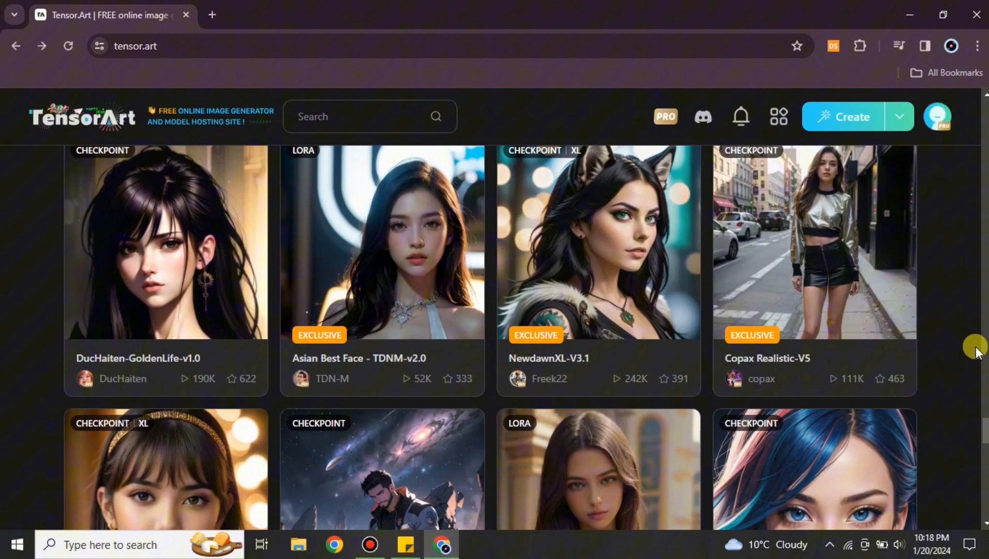
scroll(down, 3)
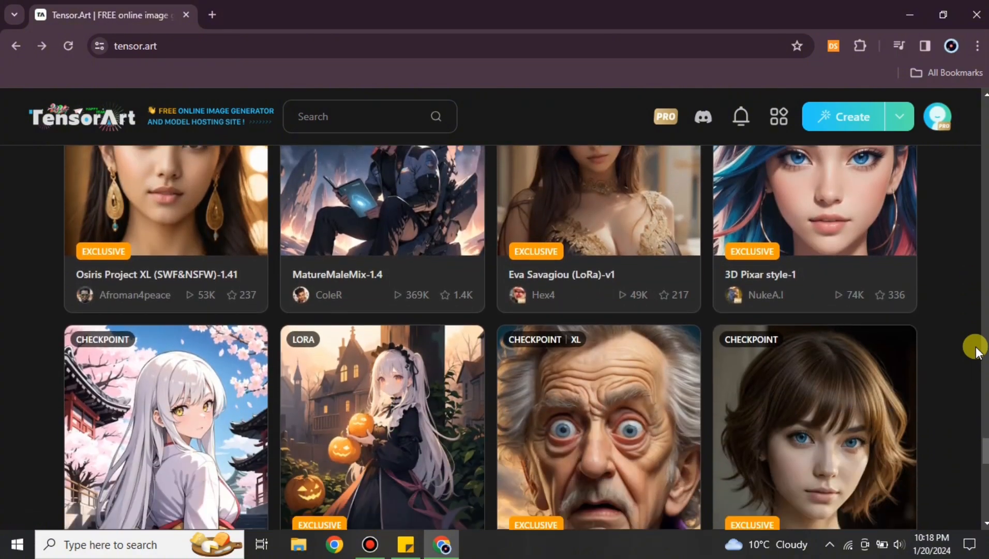
scroll(down, 3)
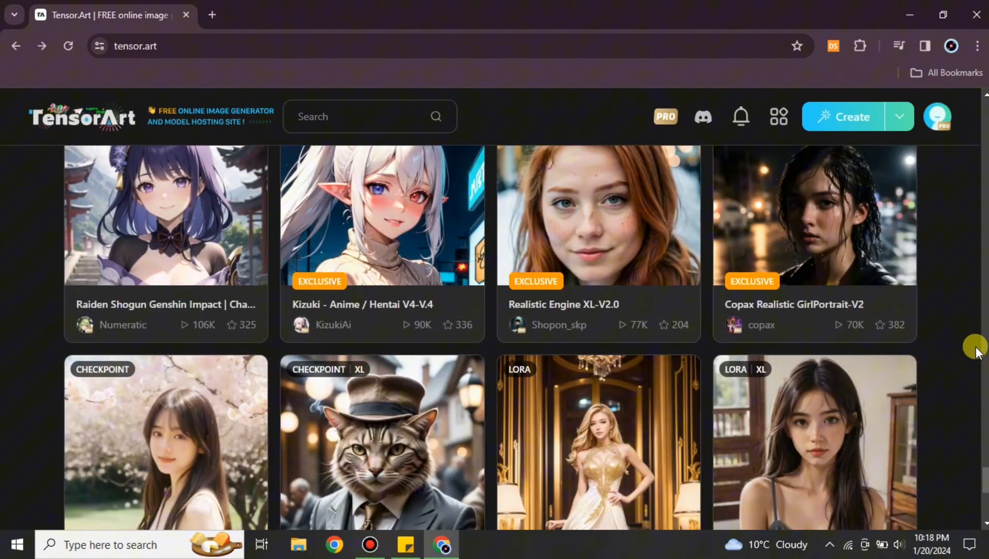
scroll(down, 3)
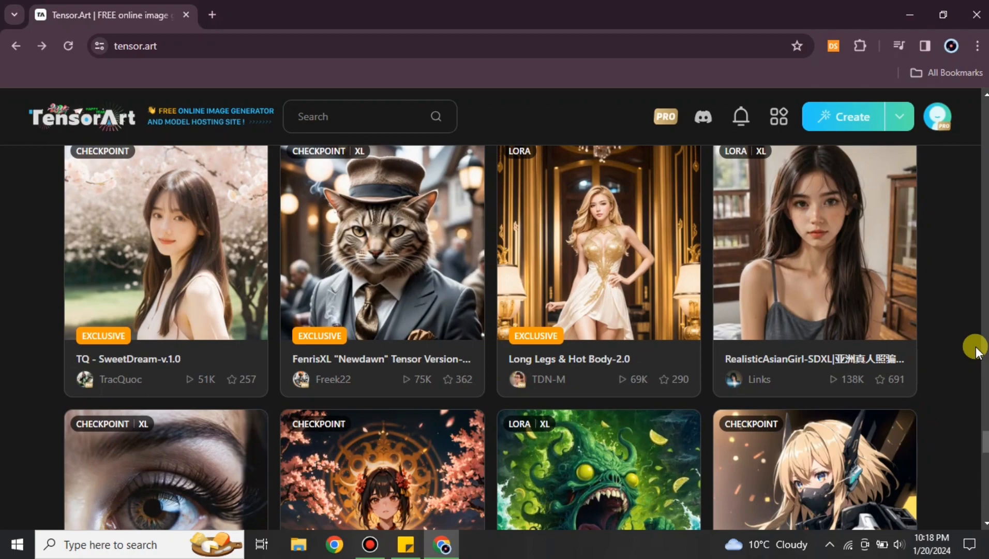
scroll(down, 3)
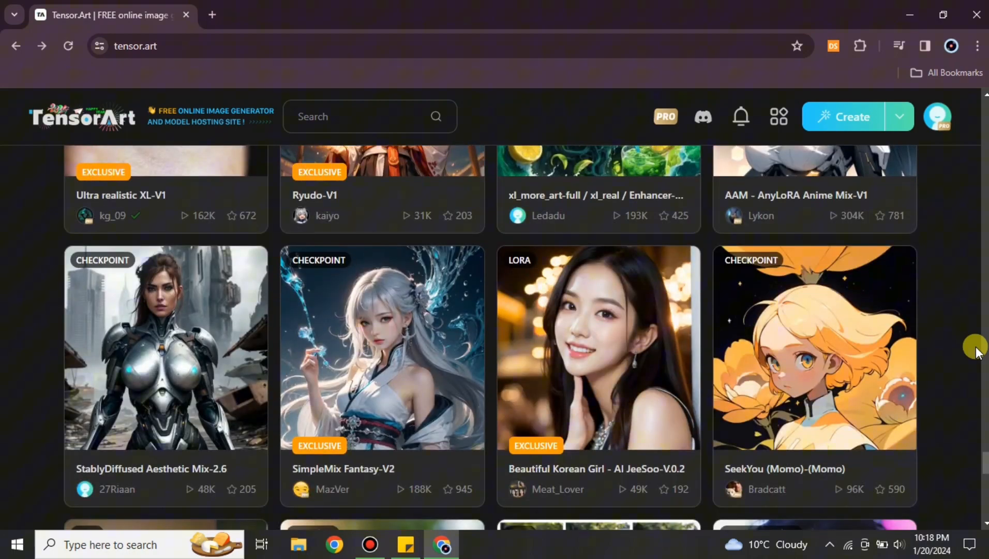
scroll(down, 3)
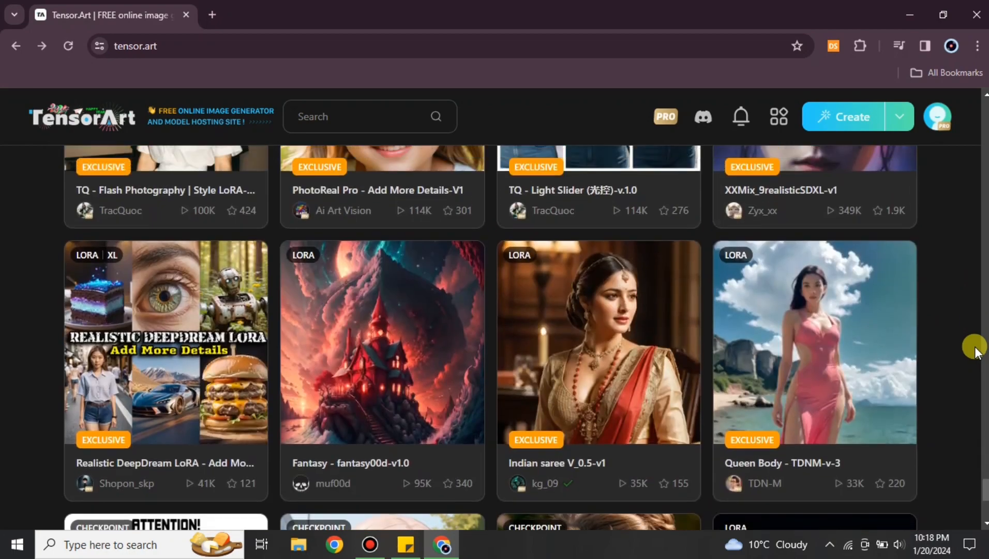
scroll(down, 3)
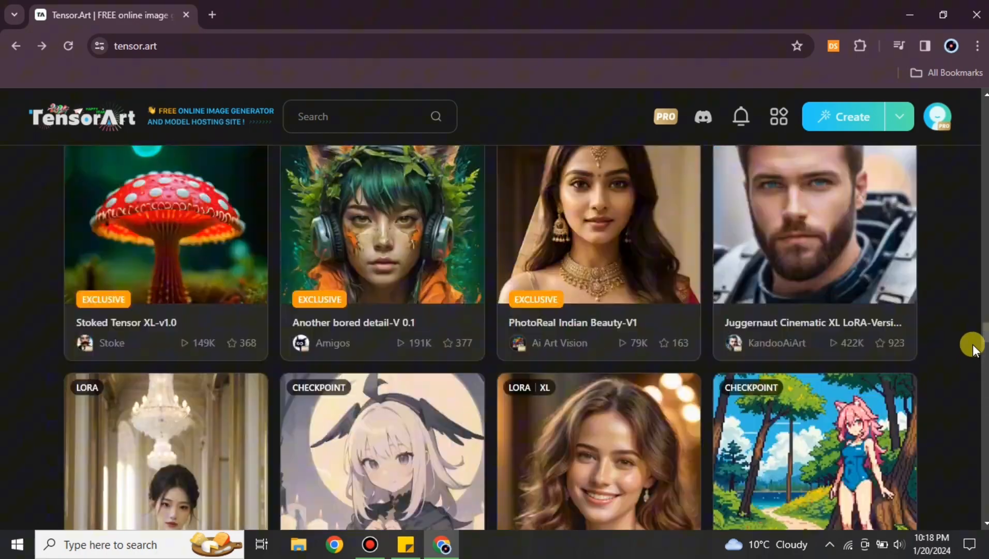
scroll(down, 3)
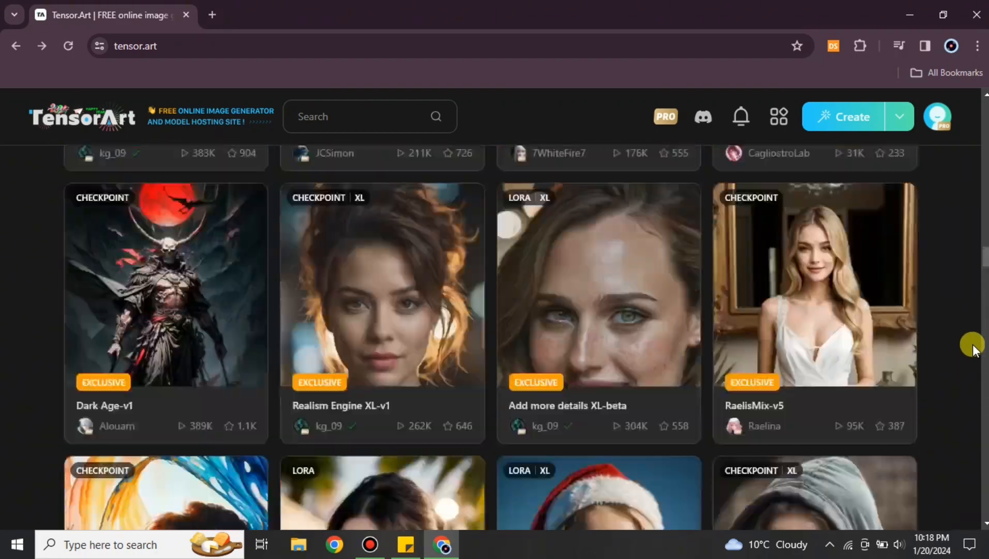
scroll(down, 3)
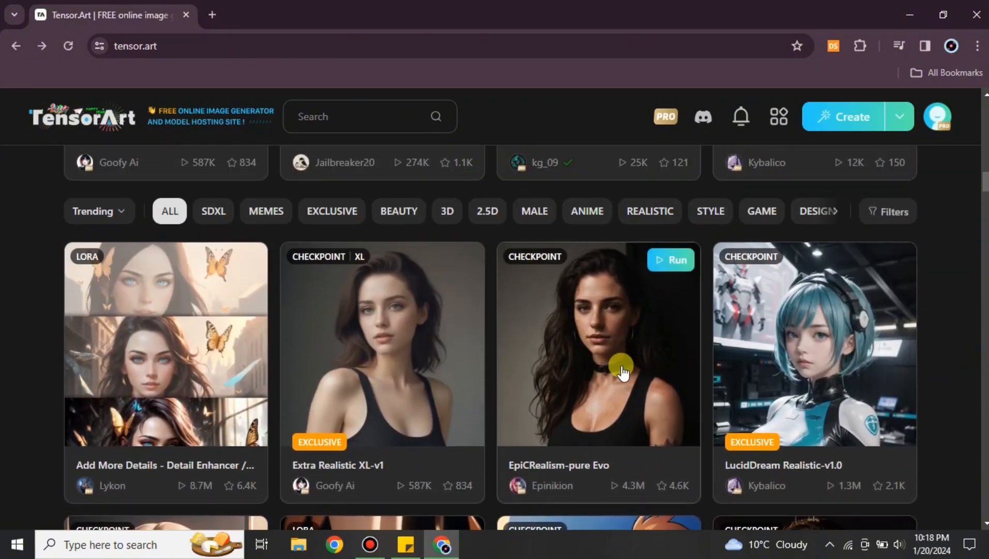
click(598, 343)
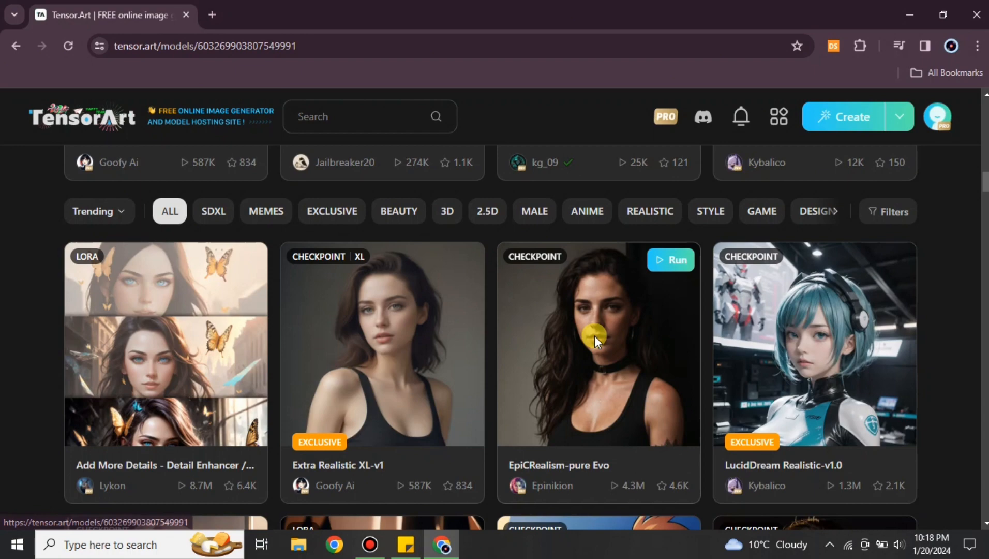
Remix the EpiCRealism sample image's prompt into the Text2Img generation workspace.
click(597, 340)
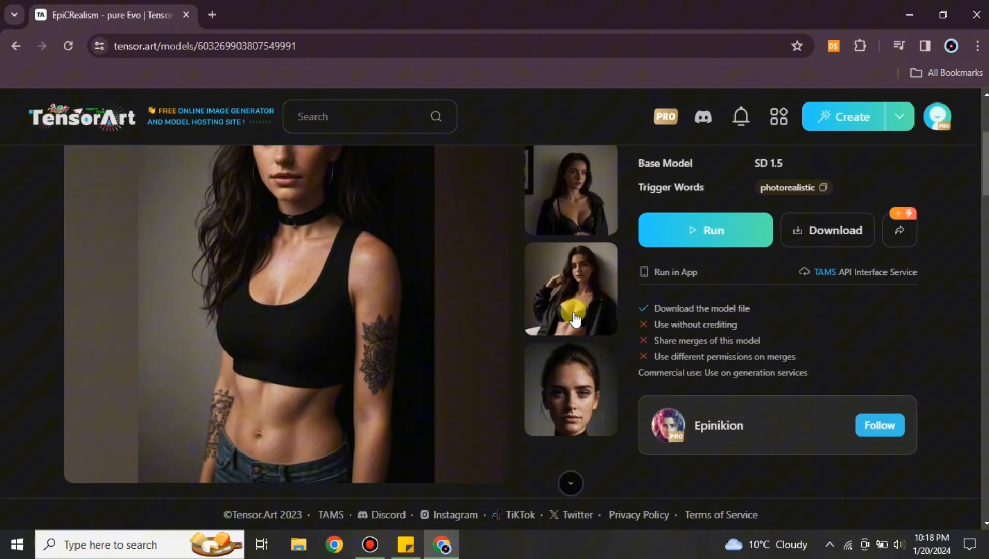
scroll(down, 3)
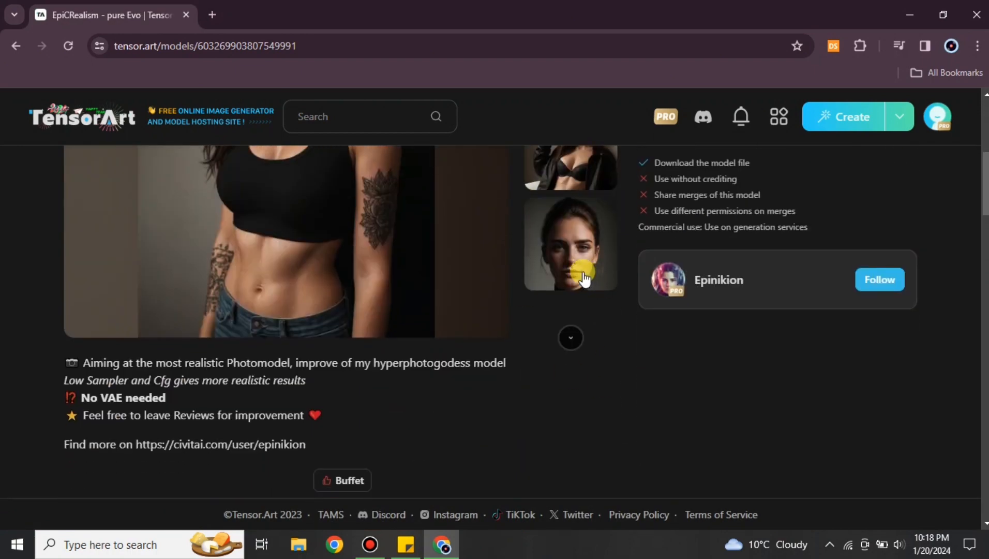
scroll(up, 3)
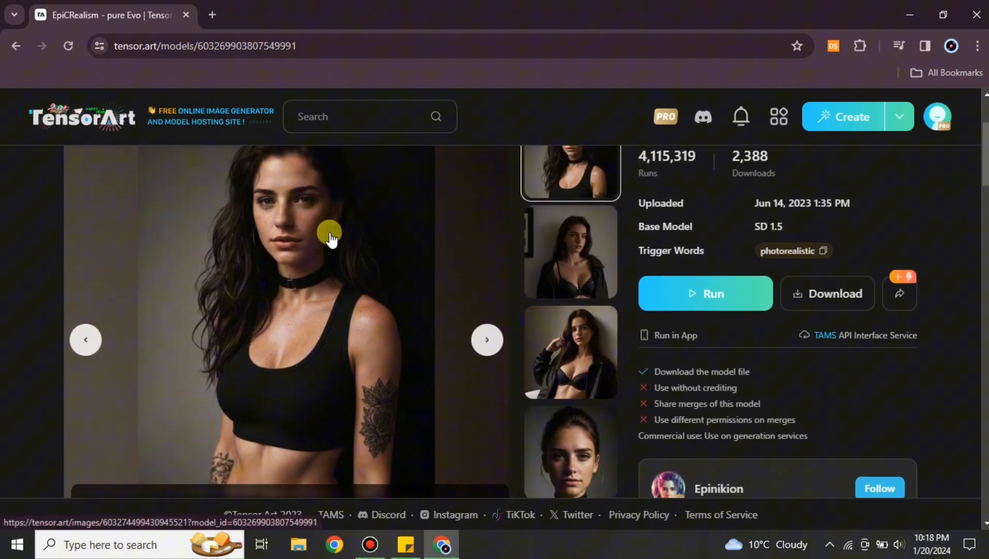
scroll(down, 3)
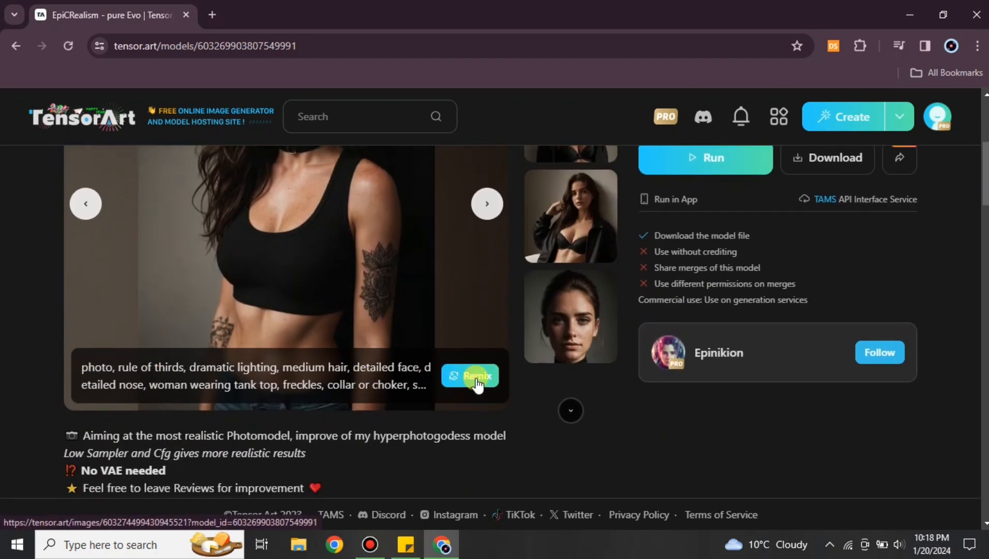
click(470, 375)
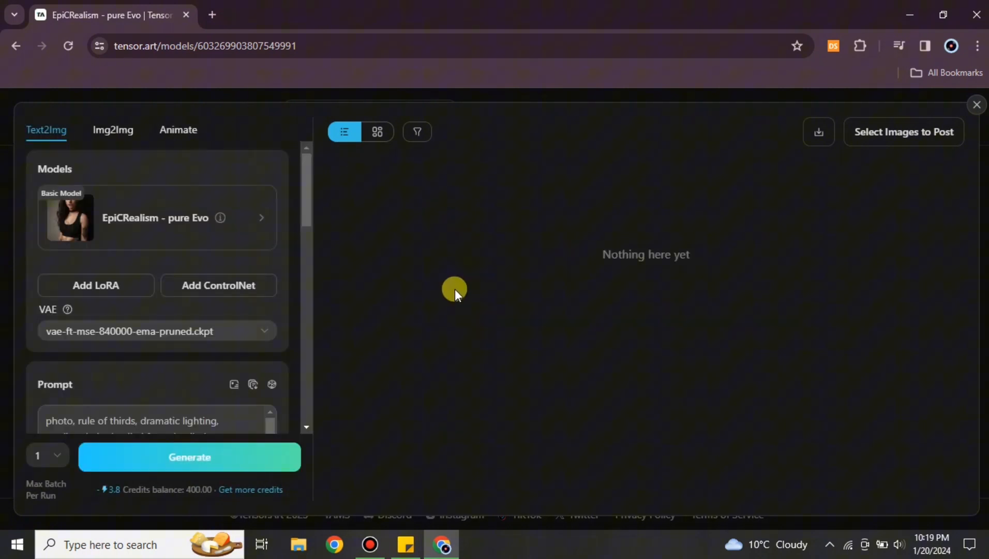
mouse_move(199, 353)
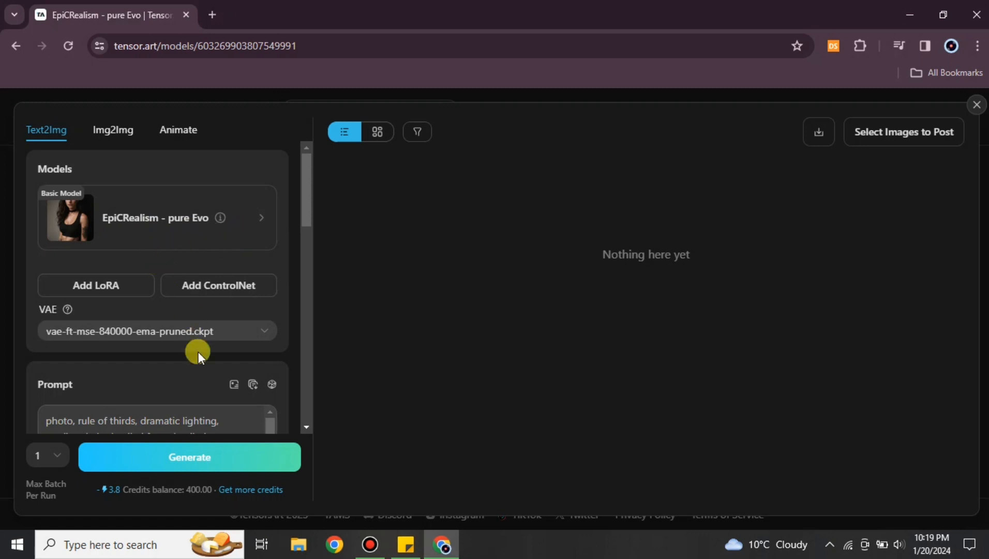
Rewrite the prompt to short hair, woman wearing skirt, and floral tattoo.
scroll(down, 3)
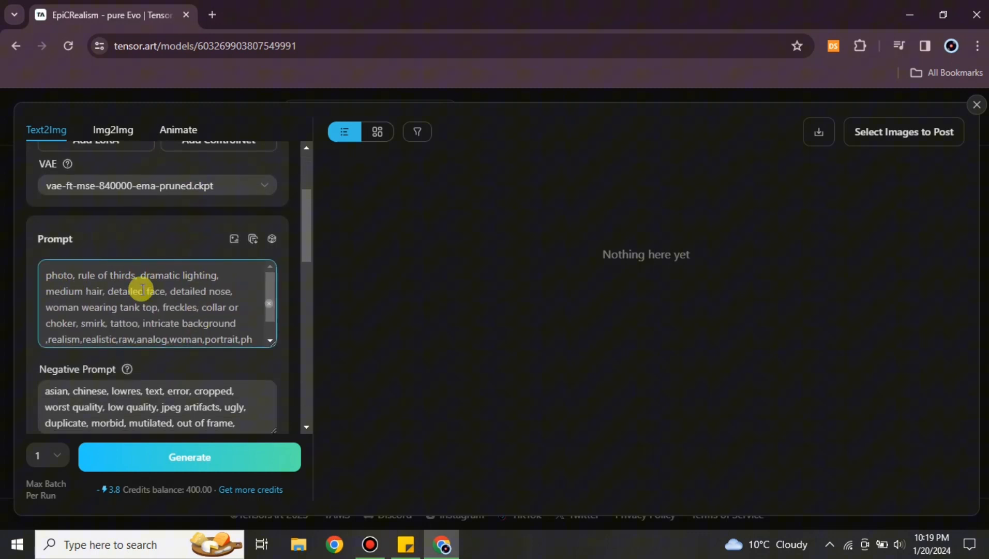
scroll(up, 3)
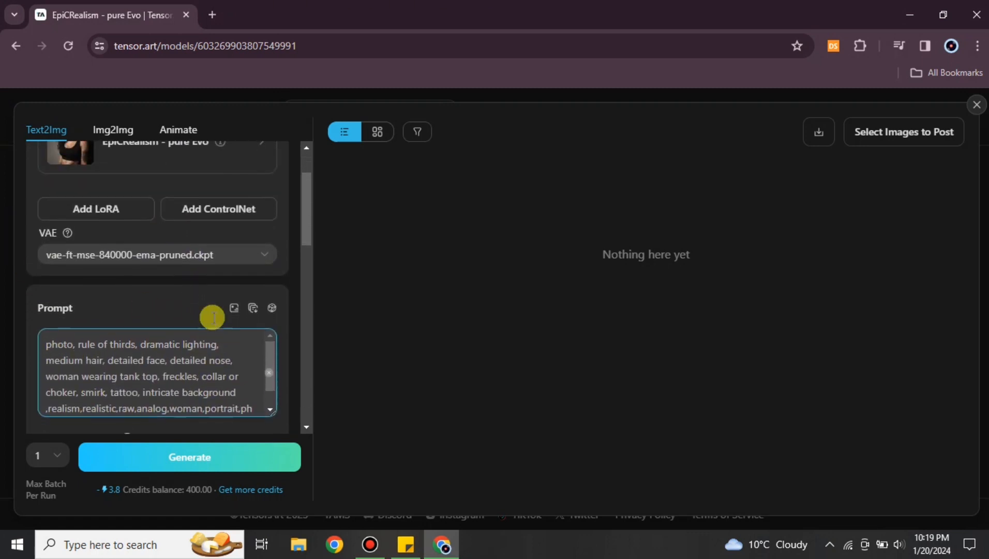
scroll(down, 3)
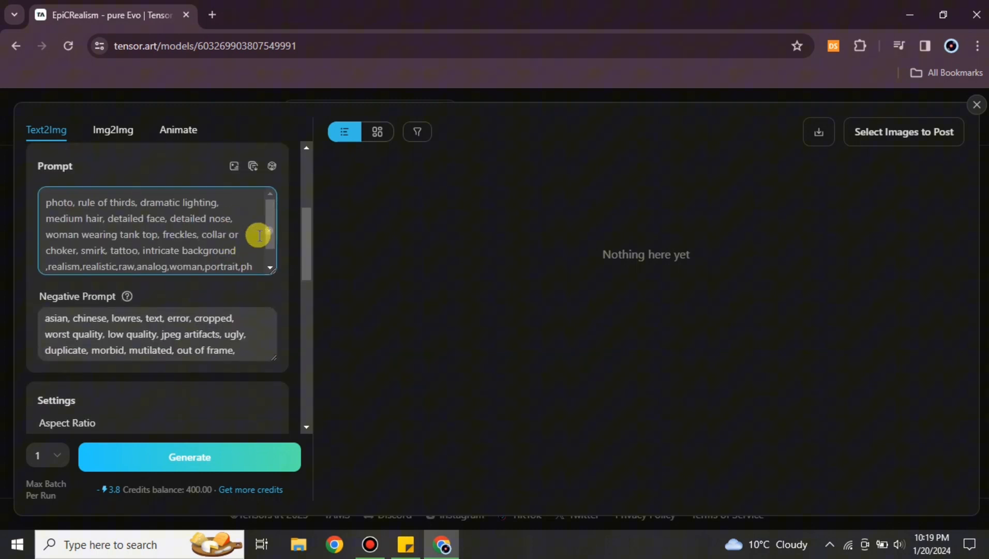
mouse_move(157, 230)
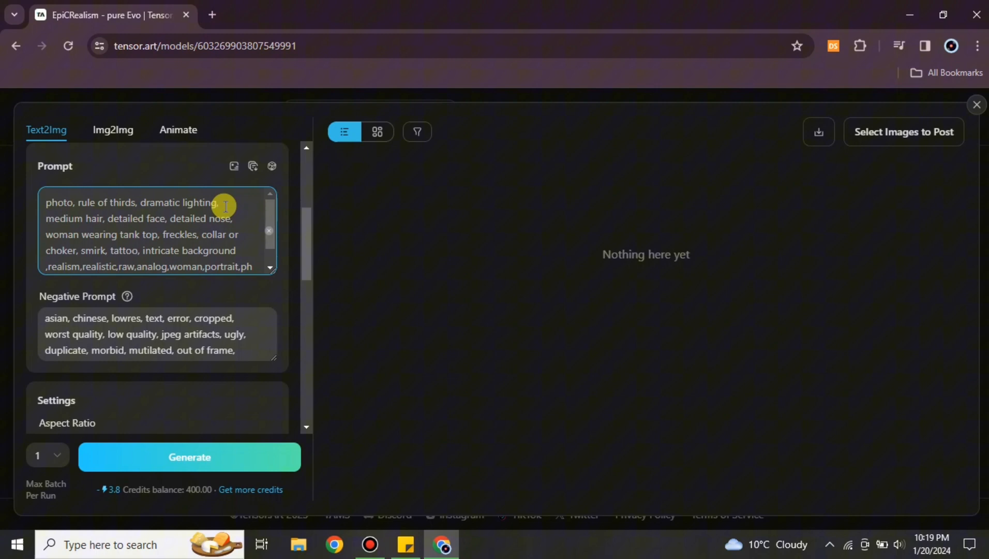
mouse_move(179, 202)
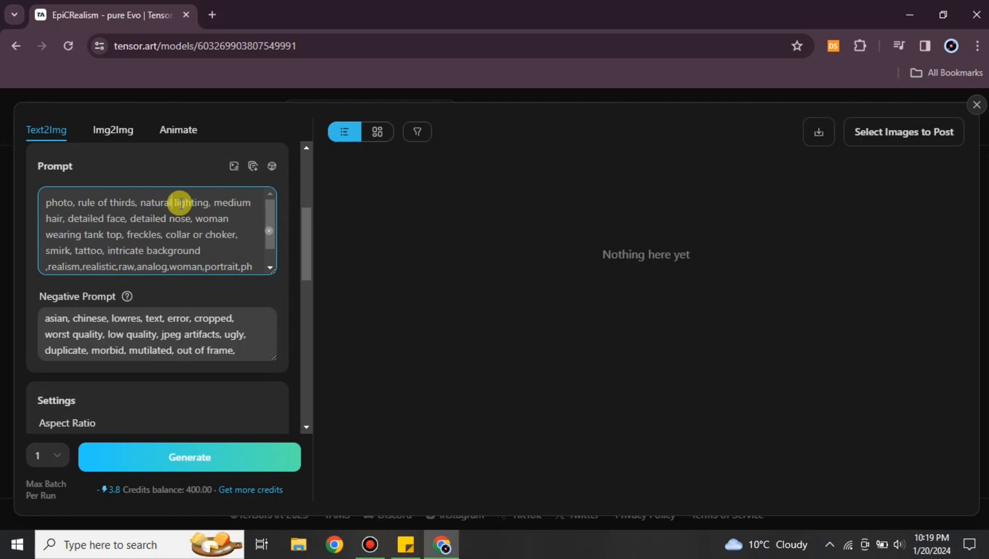
mouse_move(251, 204)
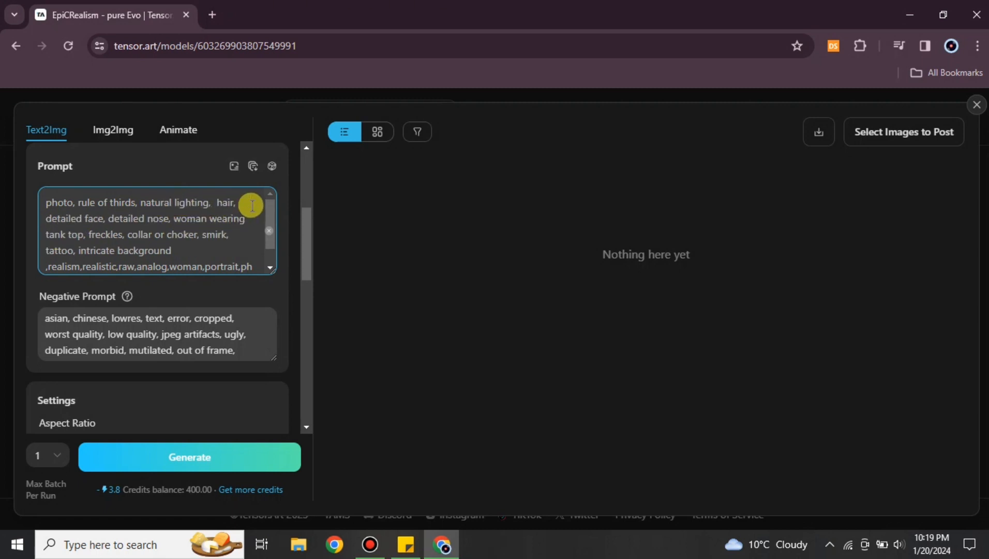
text(short)
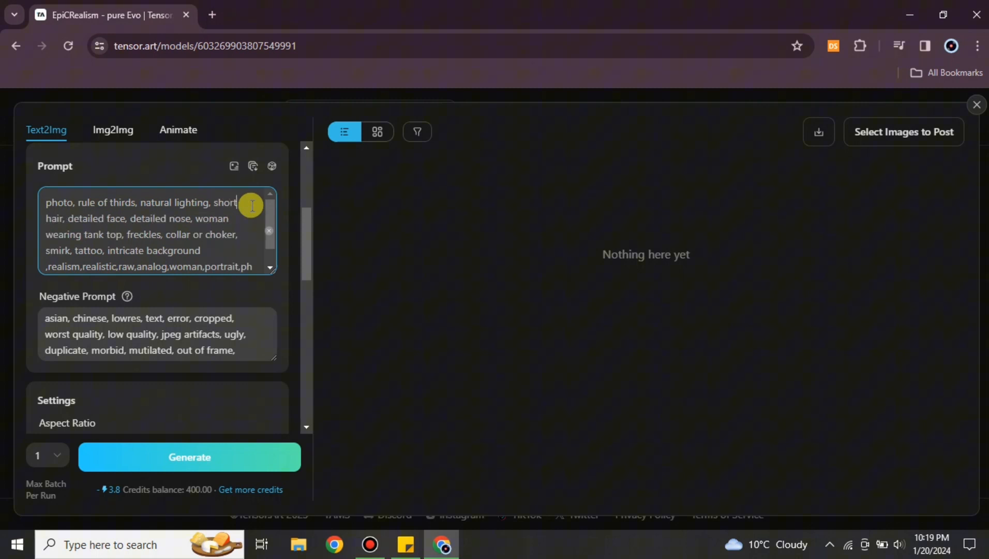
mouse_move(149, 223)
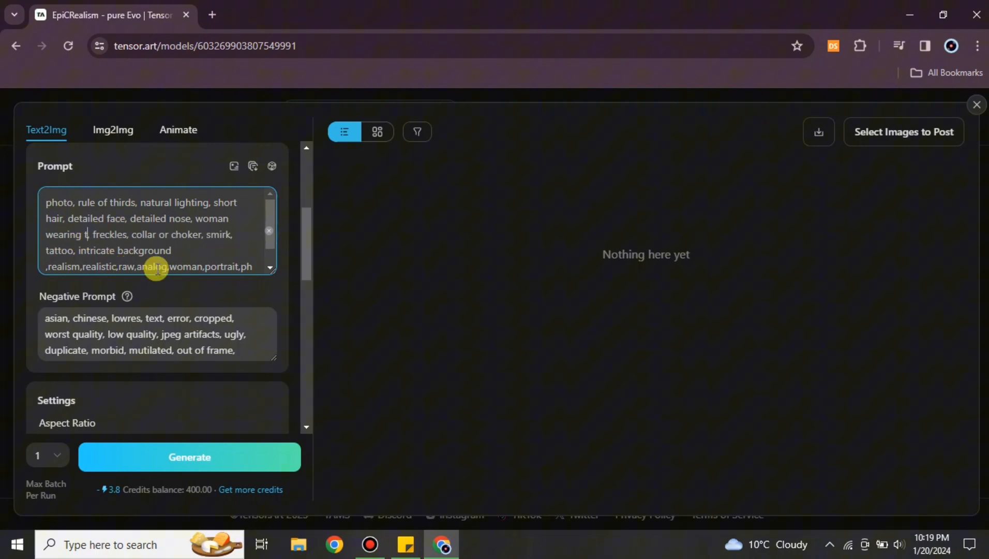
text(skirt)
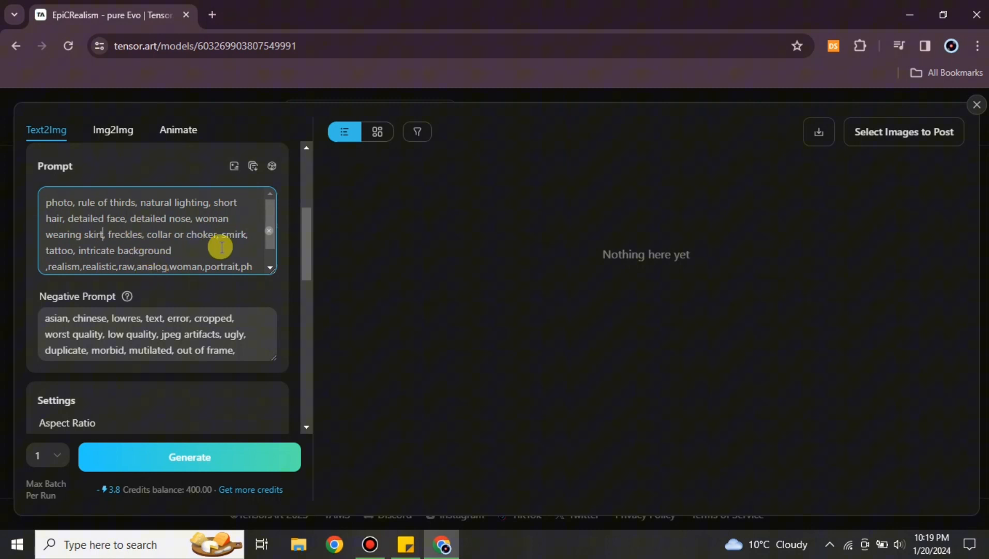
mouse_move(63, 244)
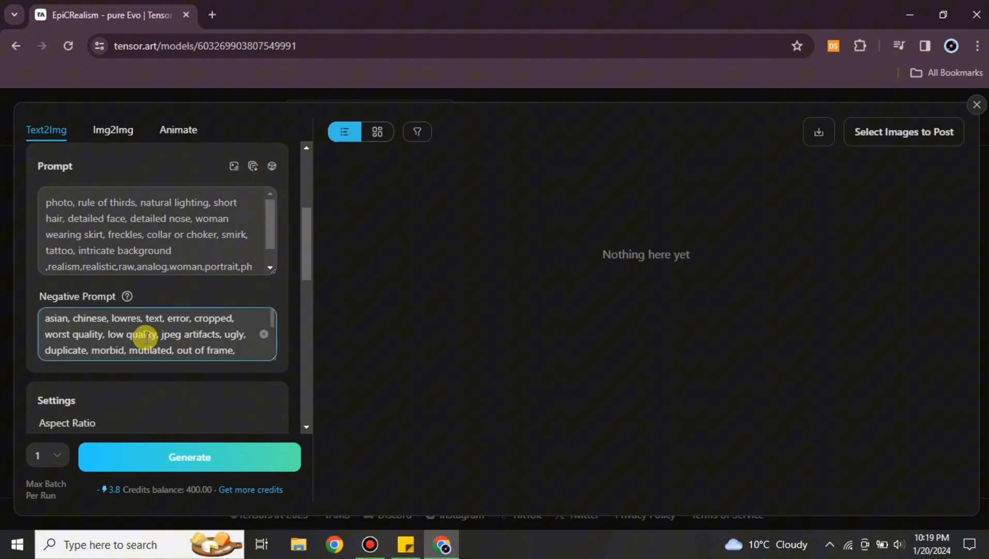
text(floral)
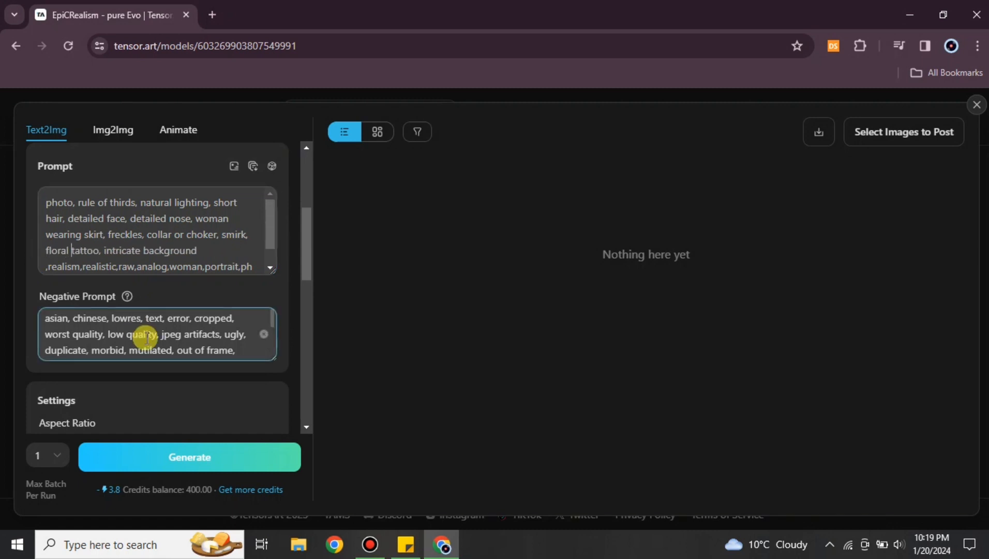
scroll(down, 3)
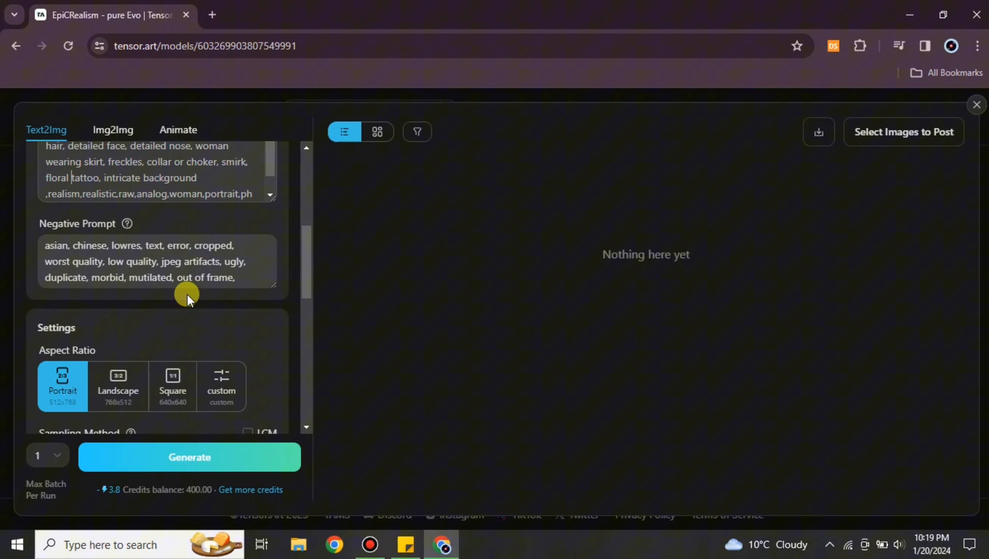
Set square 640x640 output with hires upscaling to 1280x1280 and four images per run.
click(151, 260)
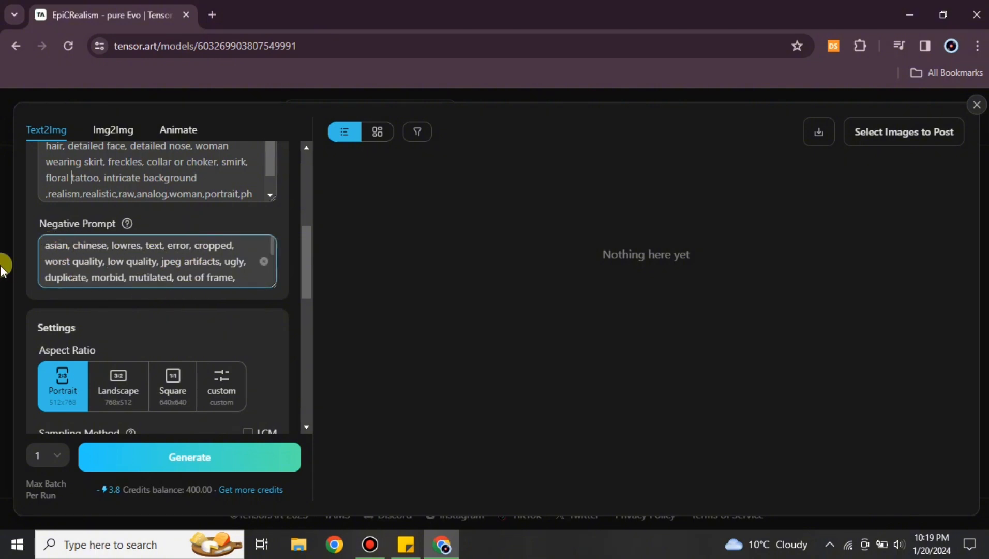
scroll(down, 3)
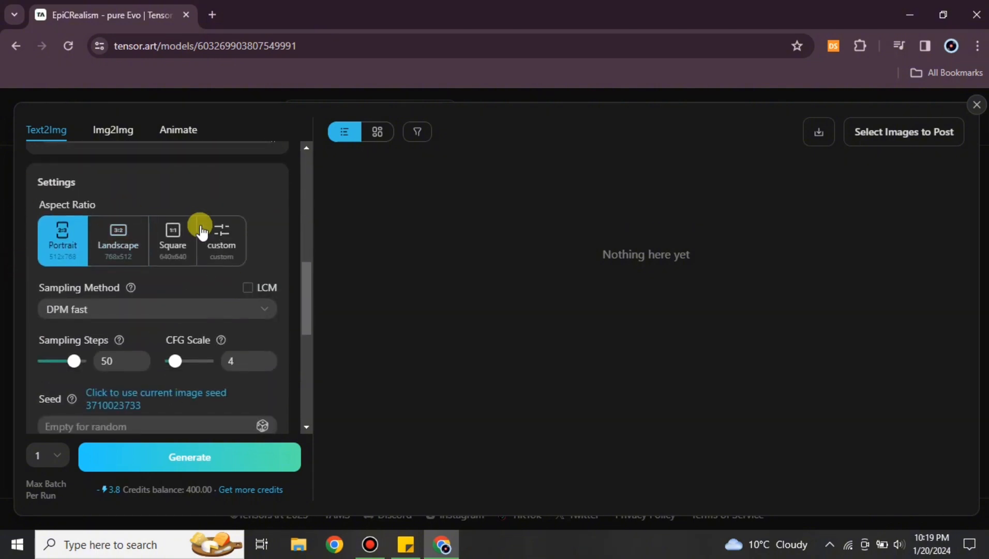
click(171, 240)
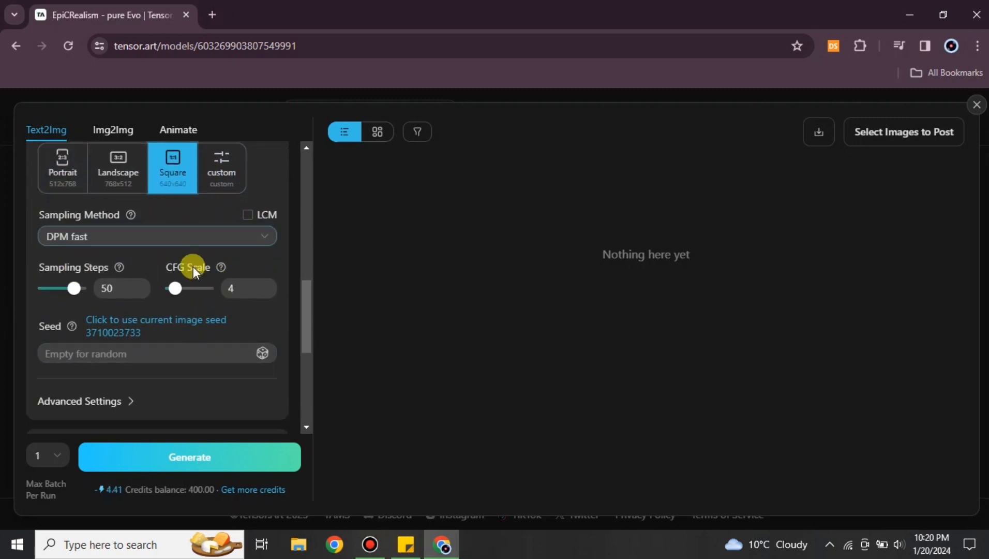
scroll(down, 3)
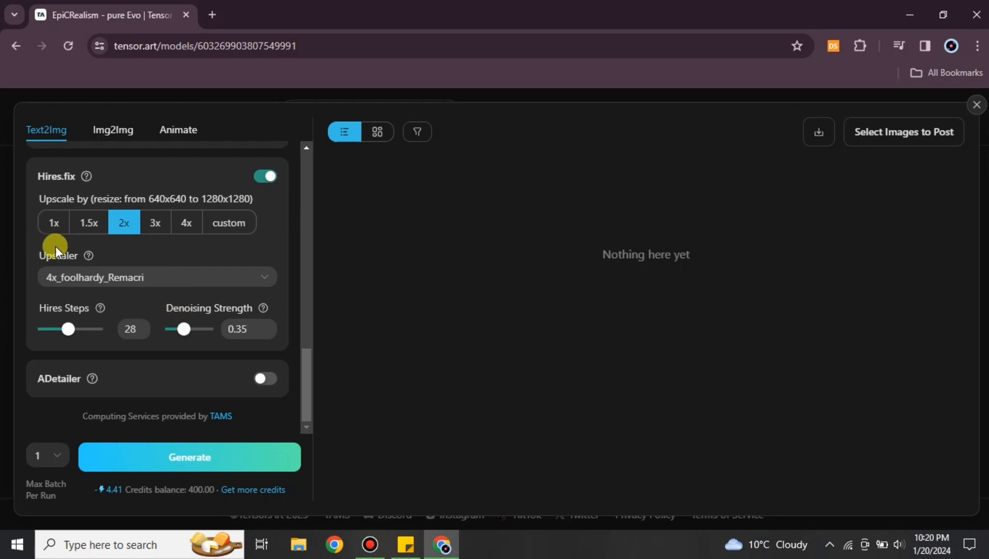
click(47, 455)
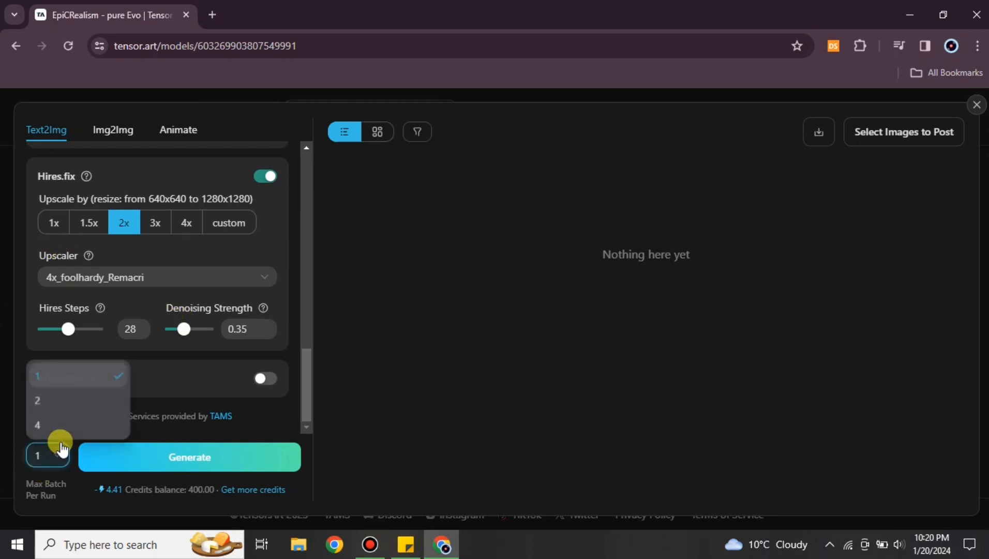
click(38, 424)
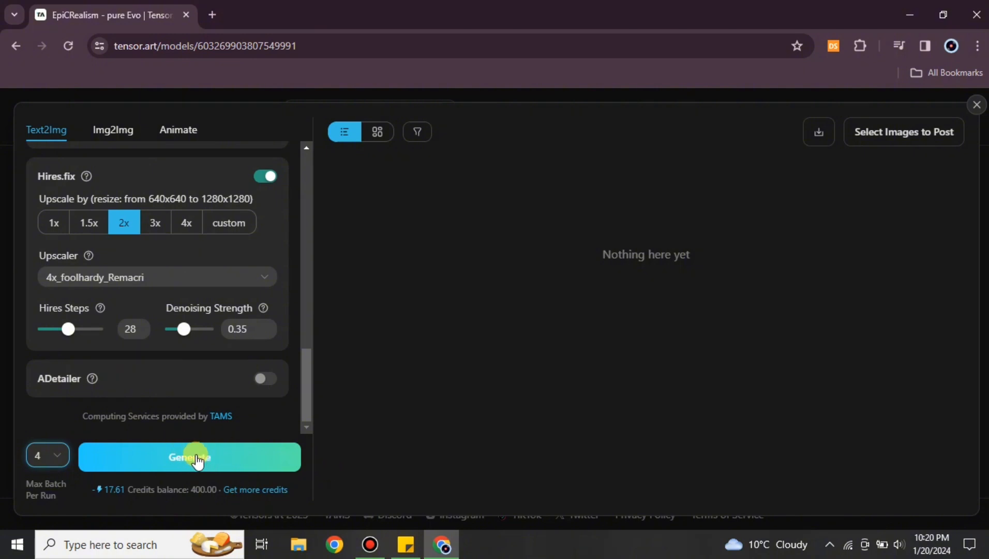
Generate the four square portraits of the short-haired woman and wait for rendering.
click(189, 456)
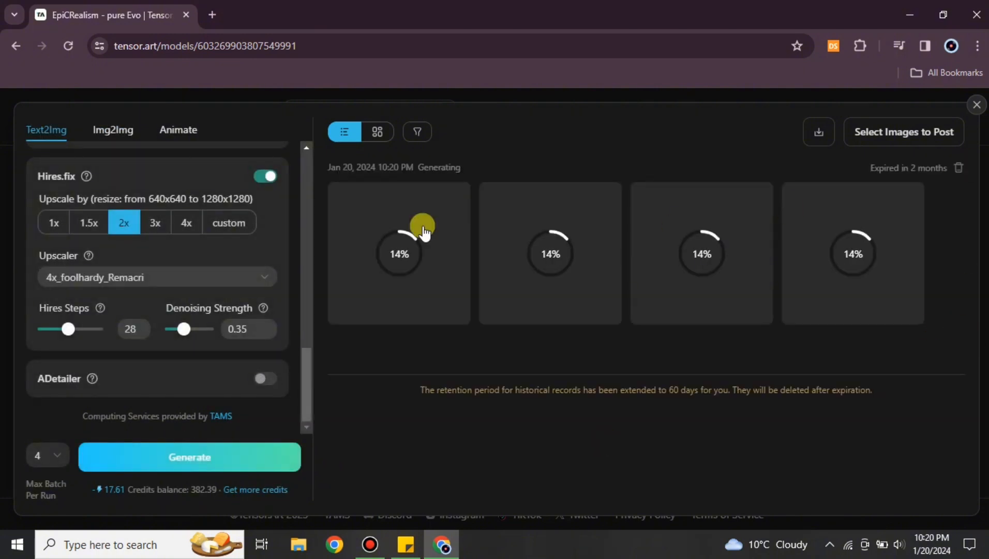
scroll(up, 3)
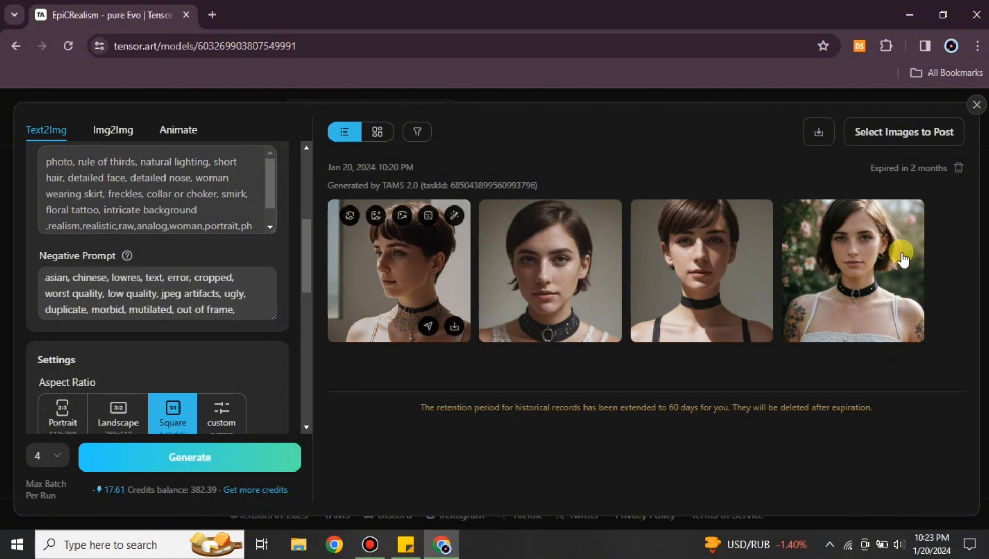
mouse_move(406, 382)
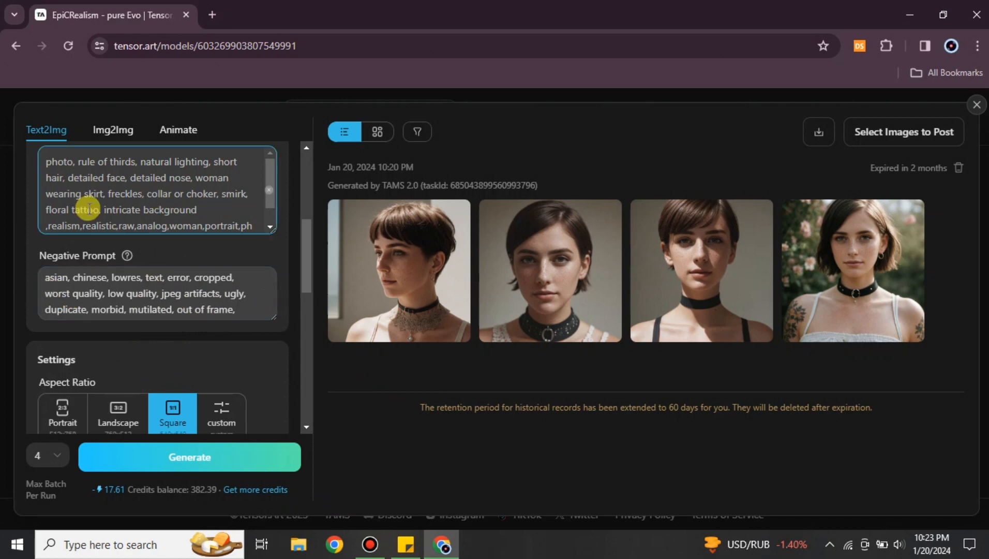
mouse_move(499, 439)
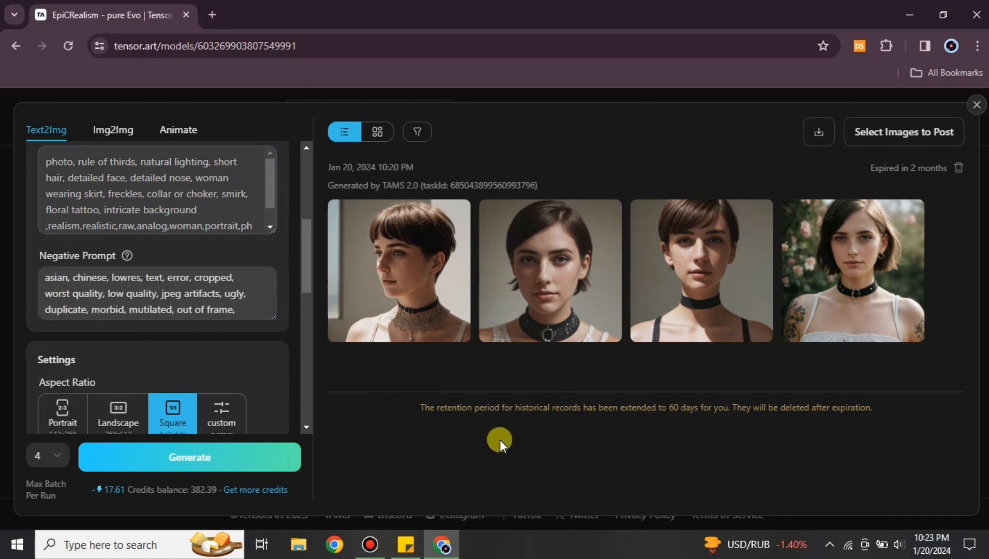
mouse_move(856, 464)
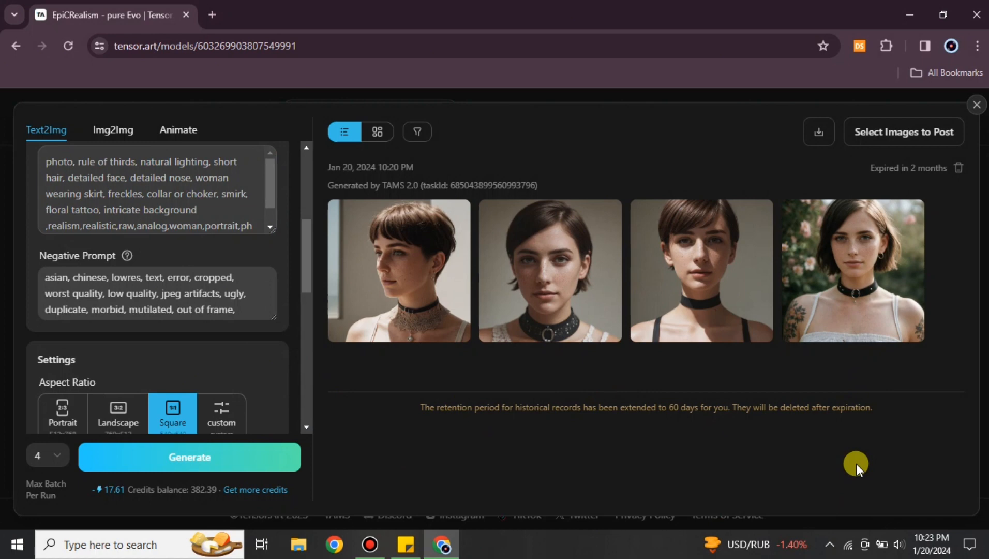
mouse_move(712, 471)
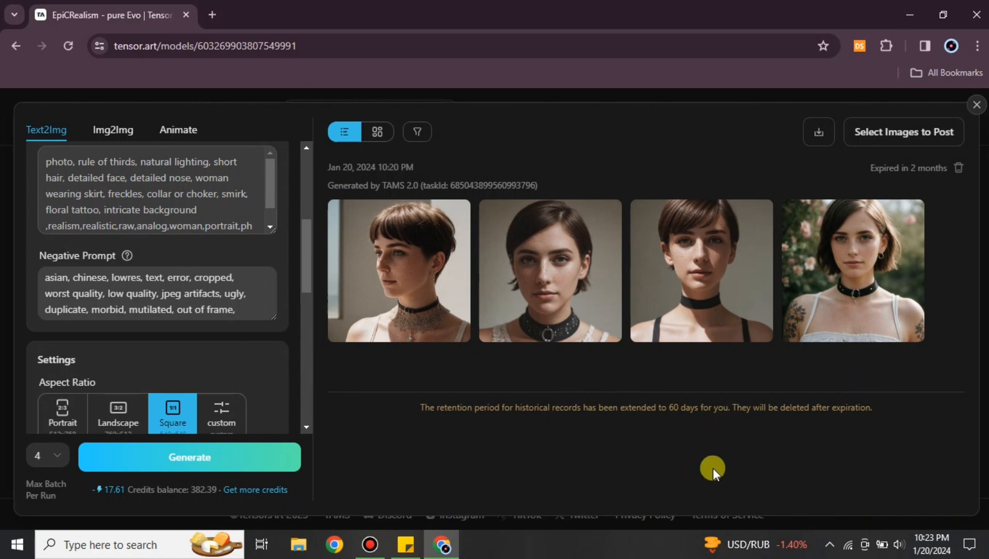
mouse_move(738, 464)
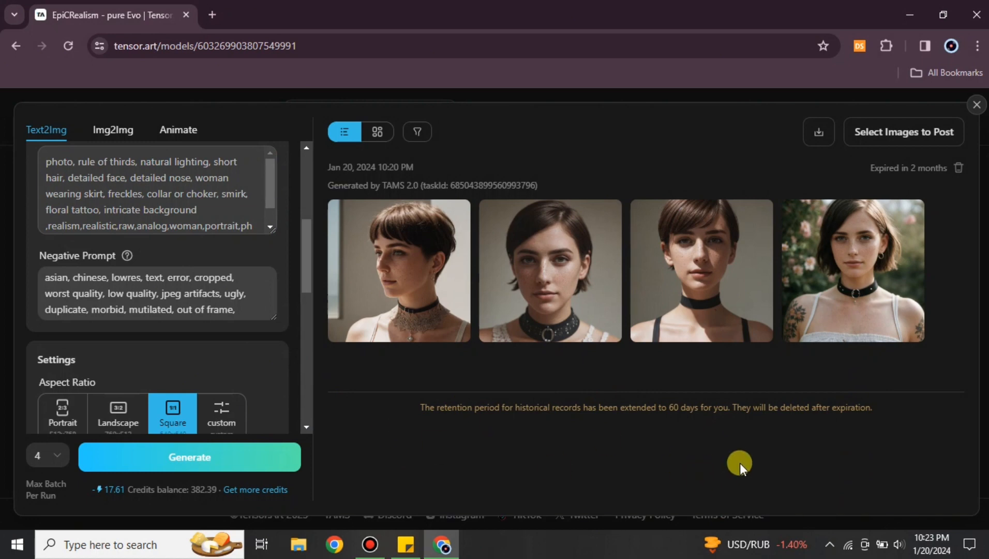
mouse_move(818, 131)
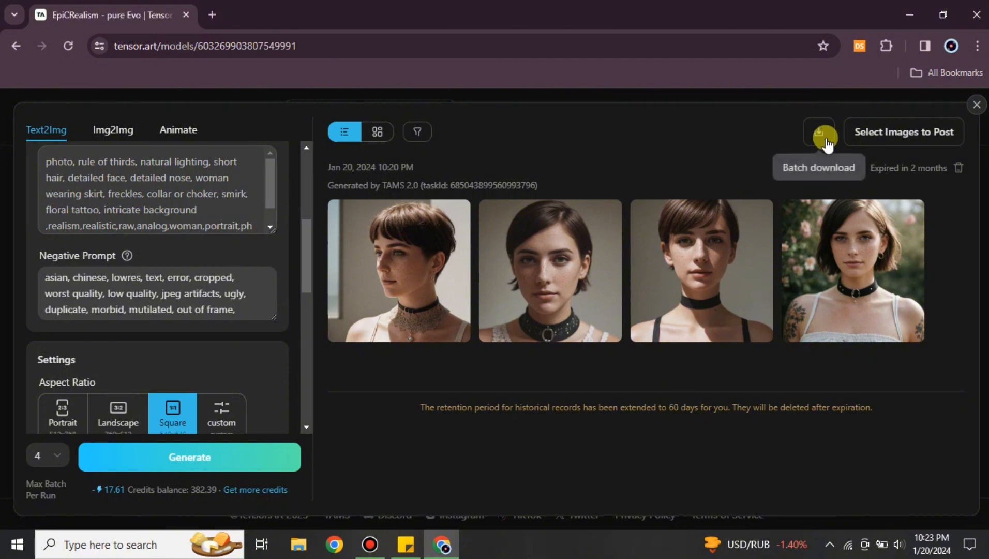
mouse_move(337, 208)
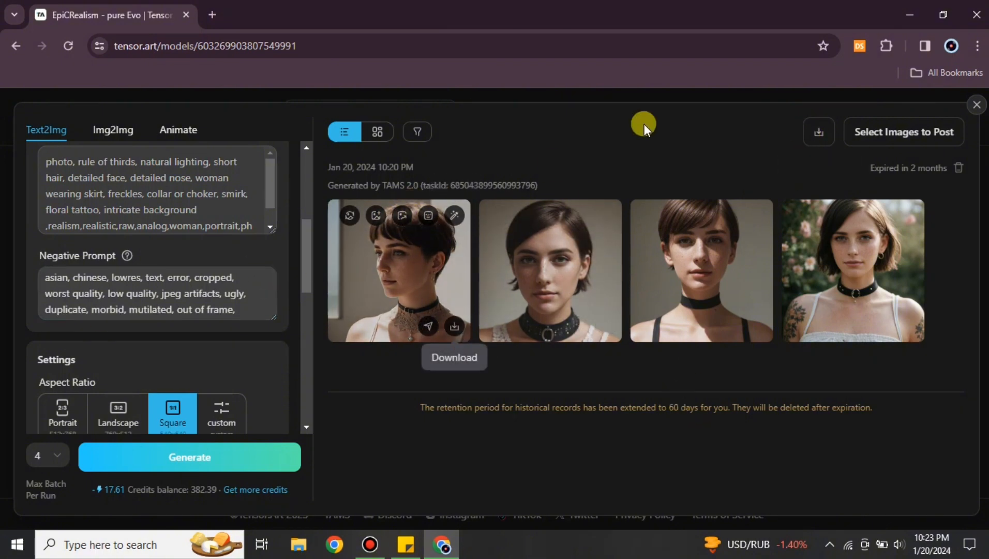
mouse_move(643, 127)
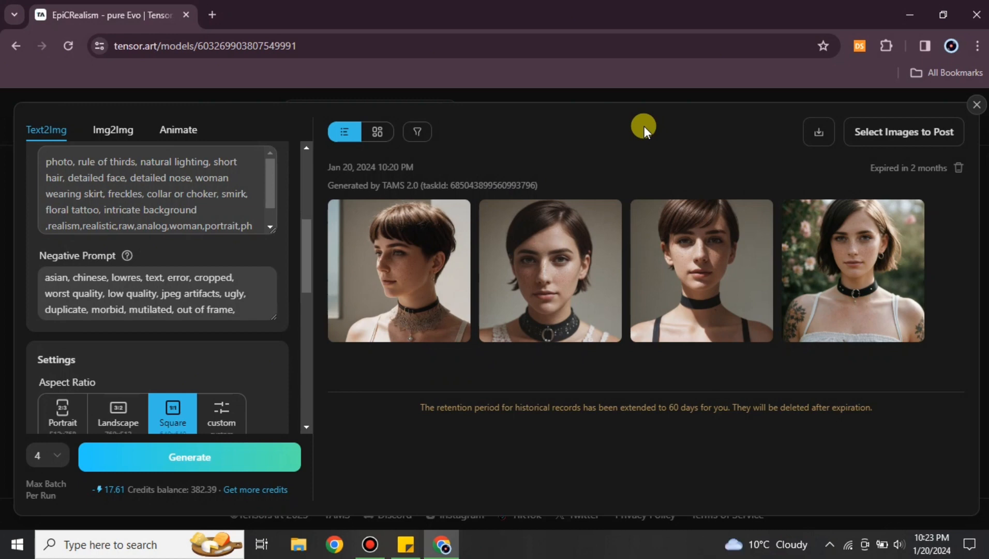